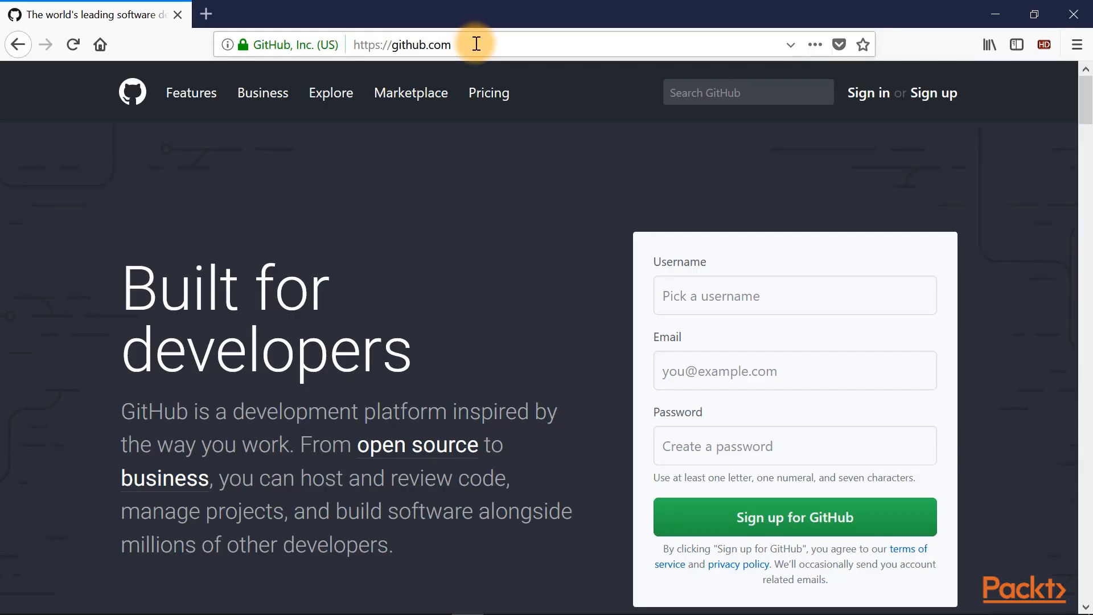
mouse_move(115, 296)
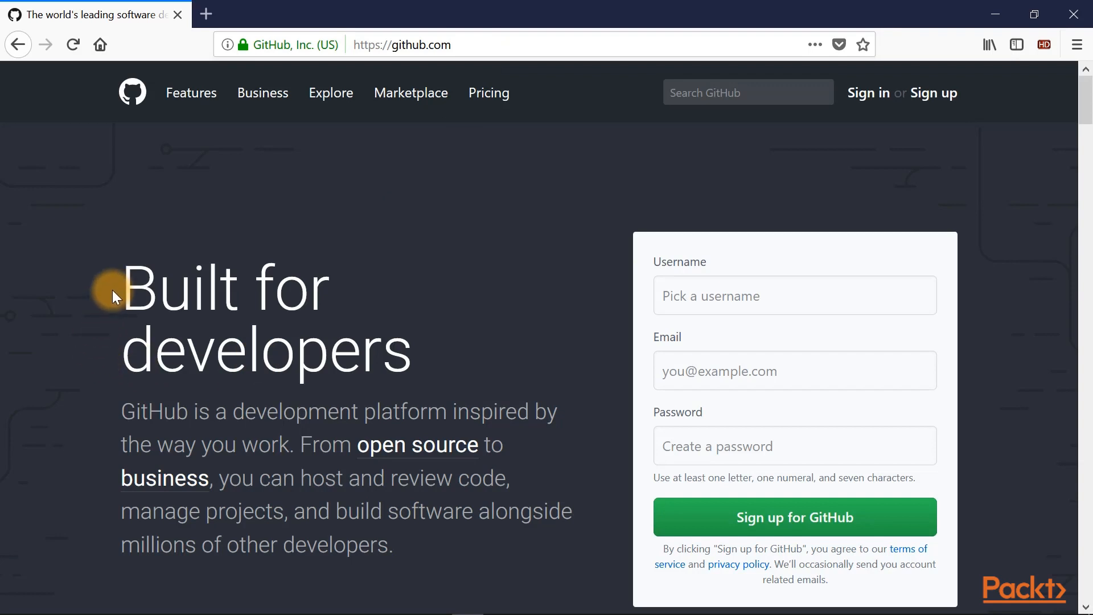
mouse_move(162, 312)
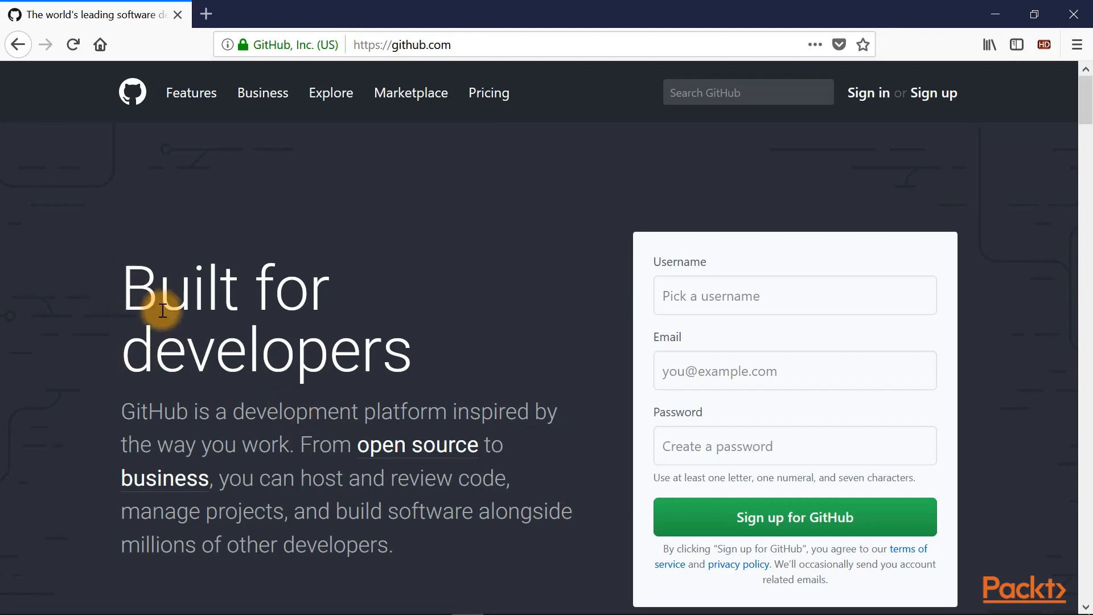
mouse_move(250, 481)
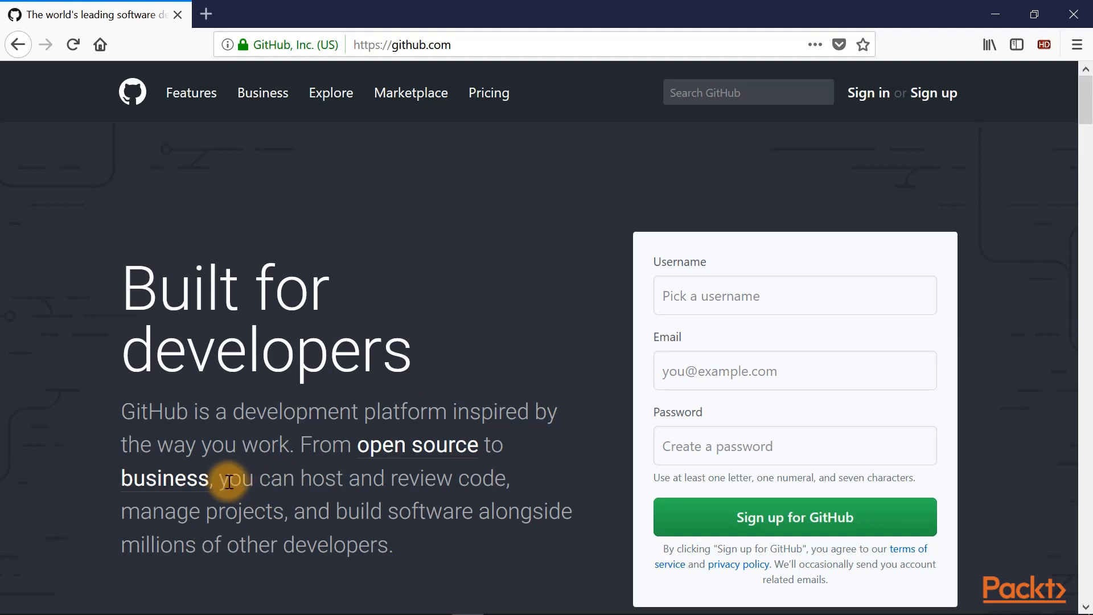
Browse the GitHub homepage, the features overview and the sign-up page, then return home
left_click_drag(217, 478, 453, 478)
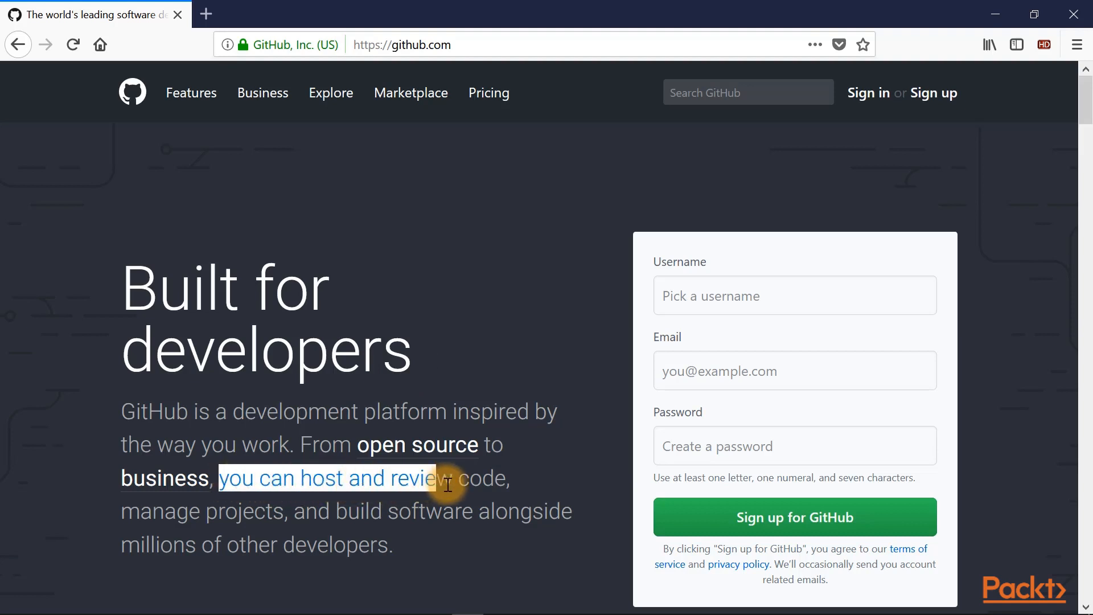
left_click_drag(446, 476, 467, 510)
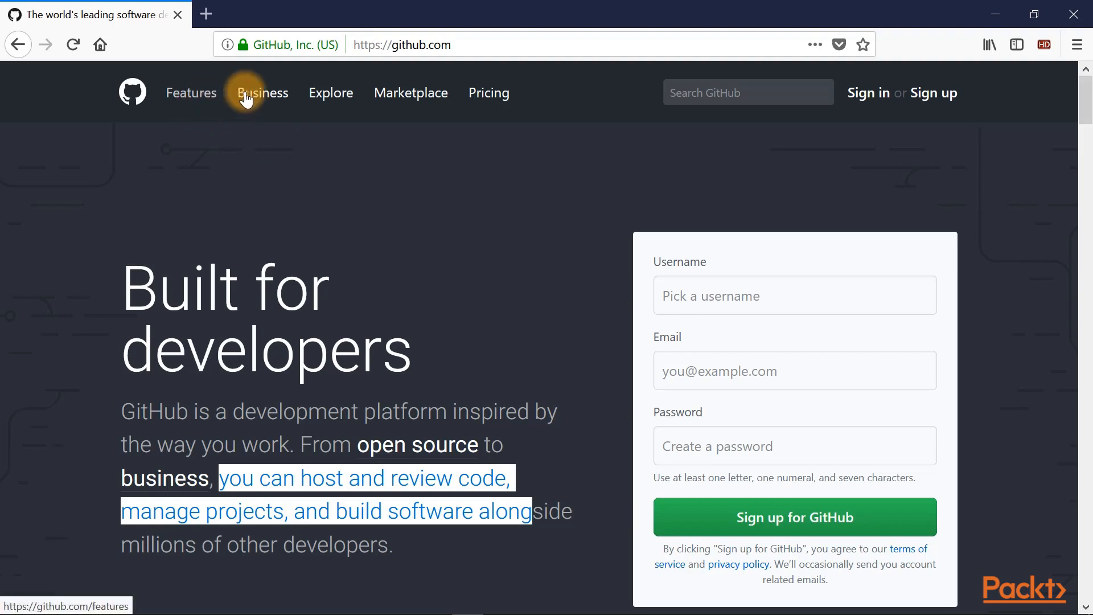
mouse_move(191, 92)
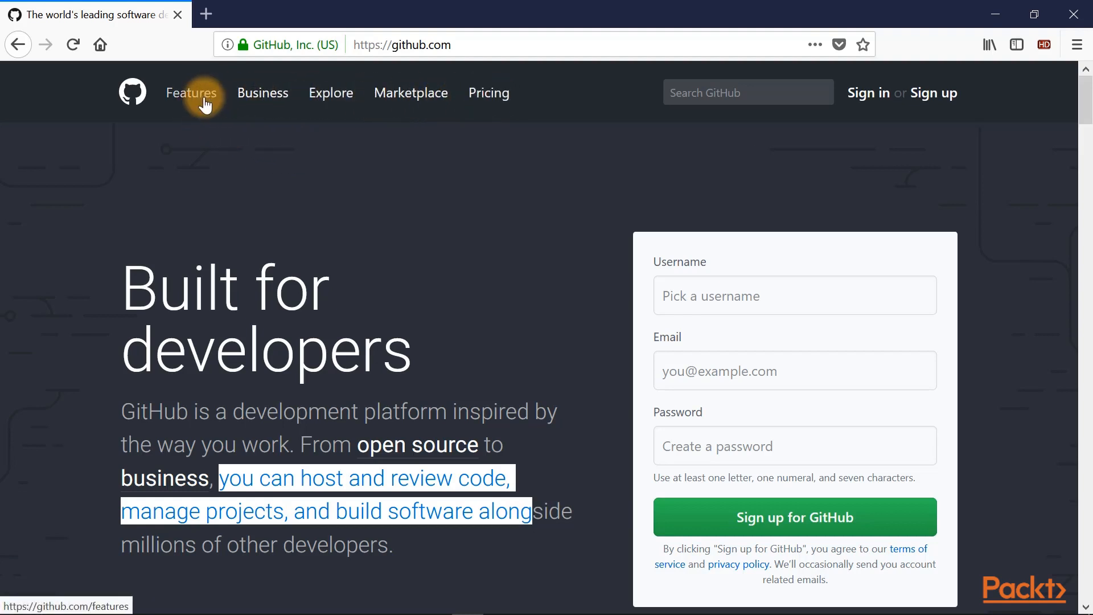
left_click(192, 93)
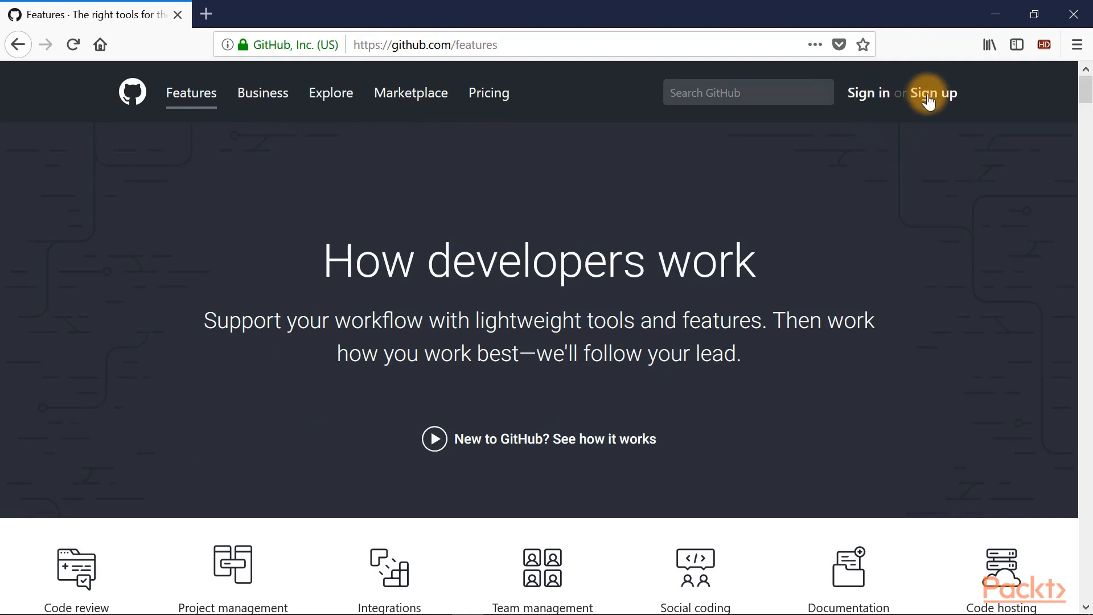
left_click(933, 92)
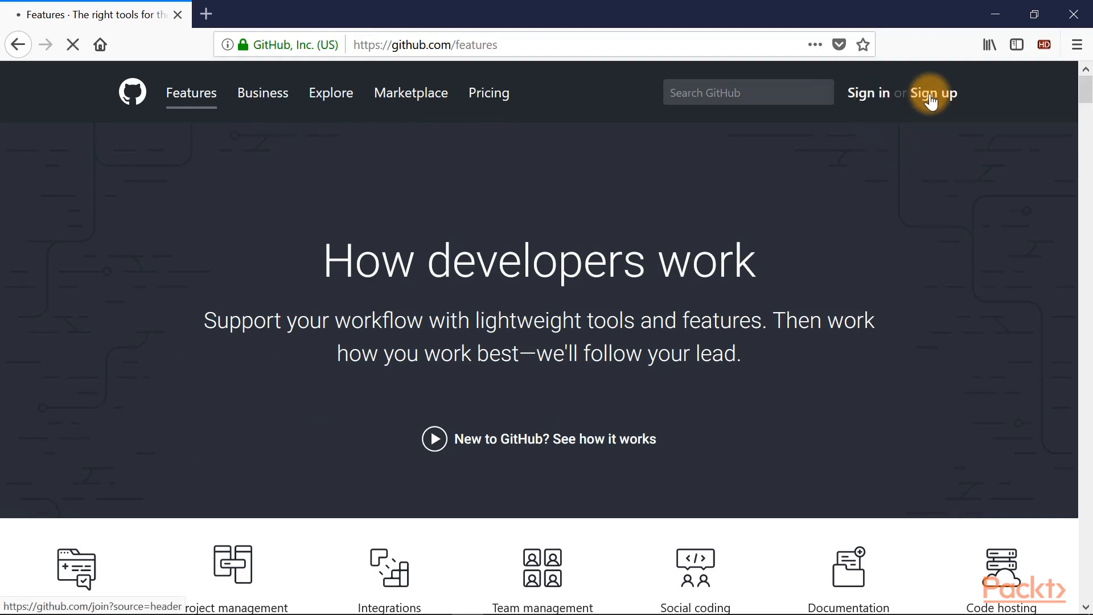
left_click(933, 92)
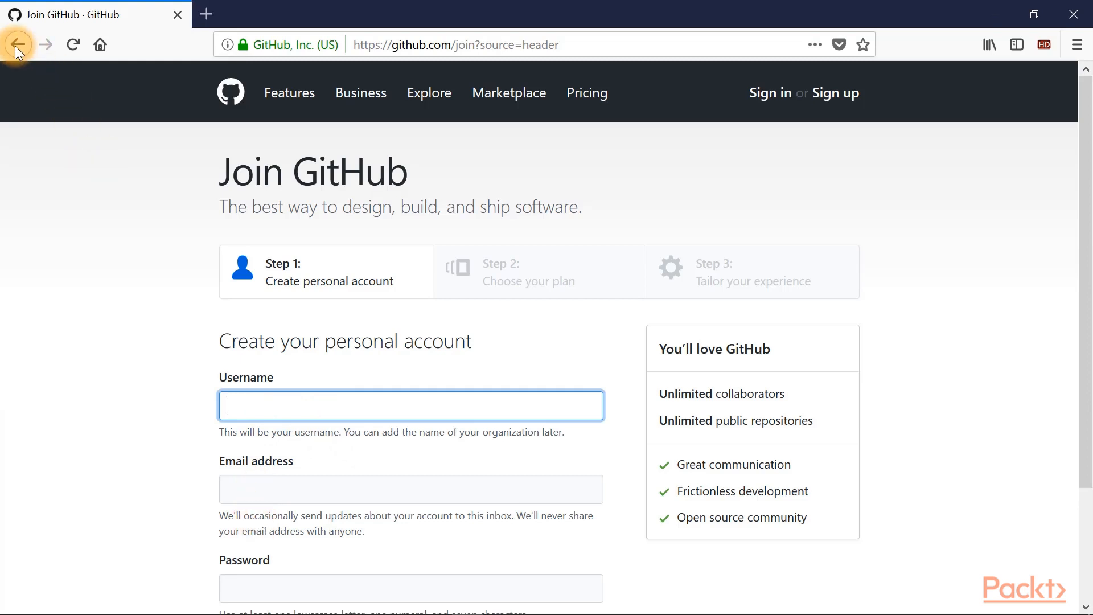
left_click(17, 45)
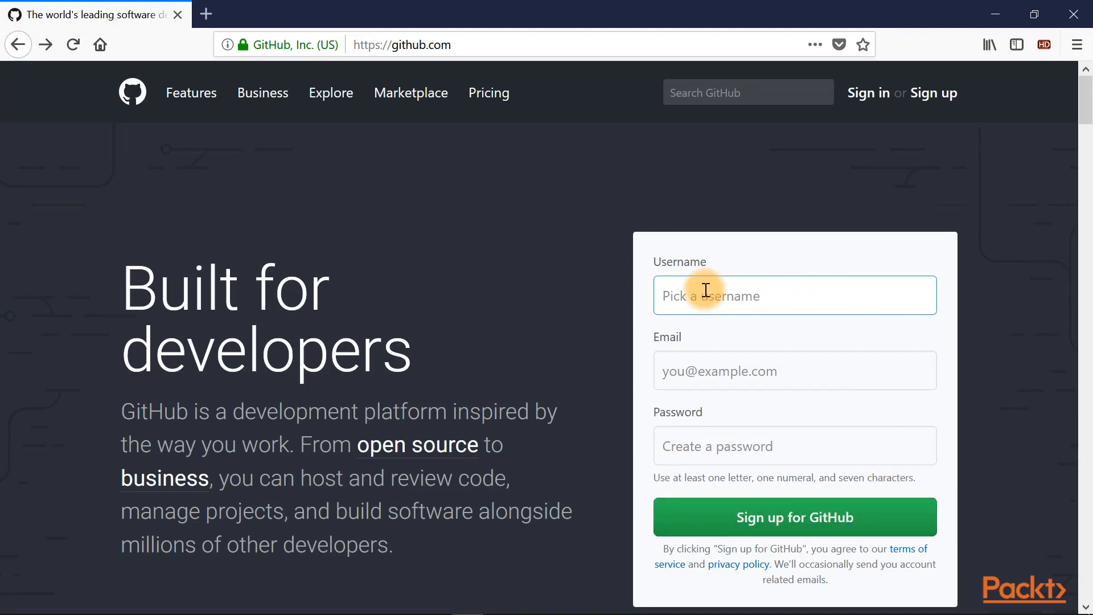
mouse_move(830, 198)
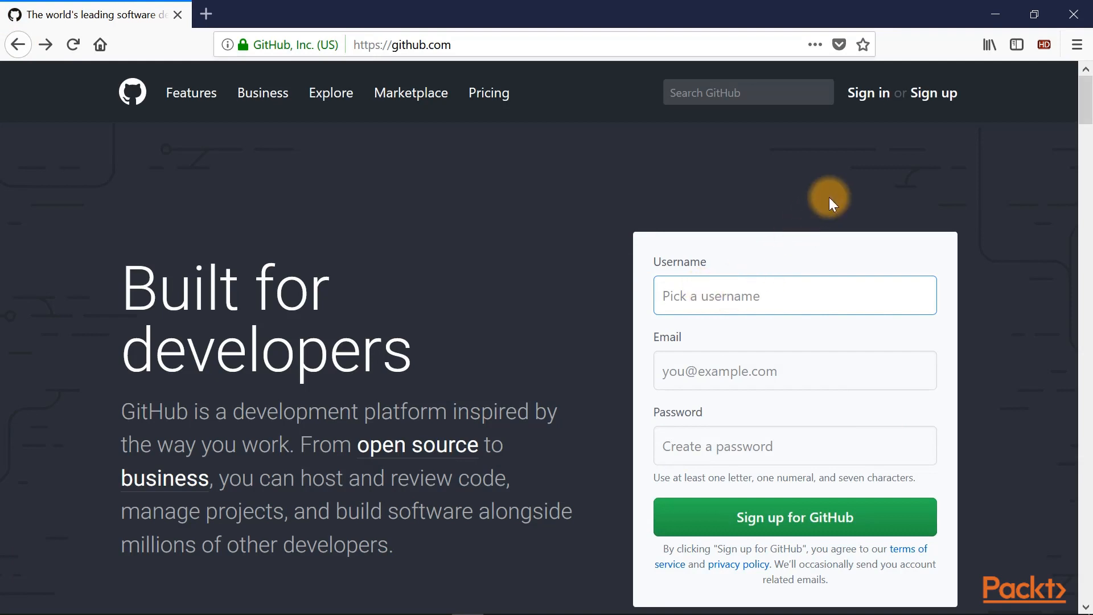
mouse_move(868, 92)
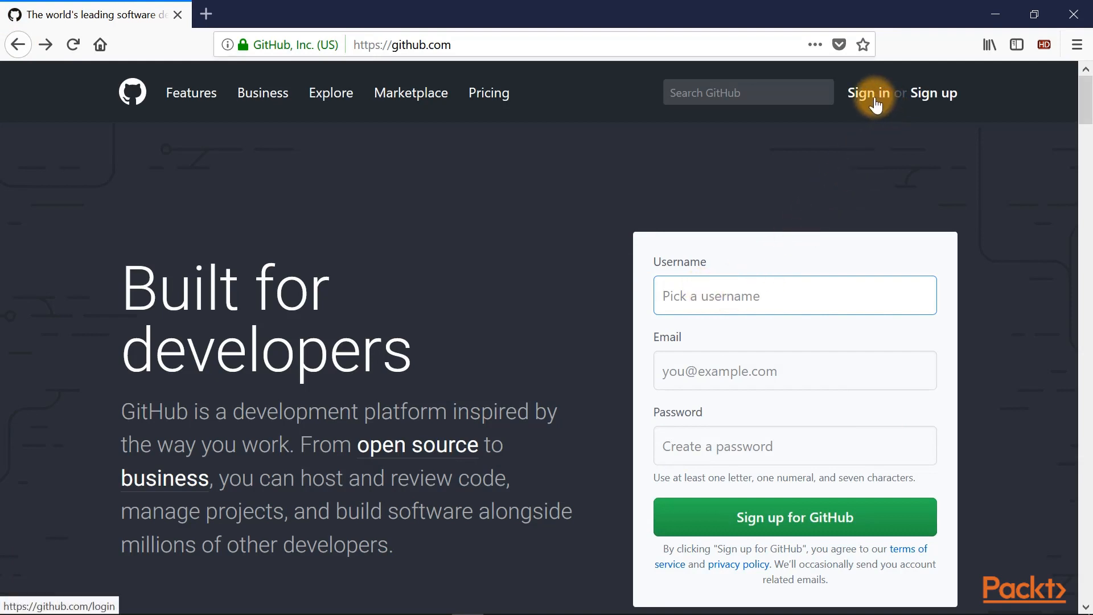
Sign in to GitHub and decline Firefox's offer to save the password
left_click(867, 92)
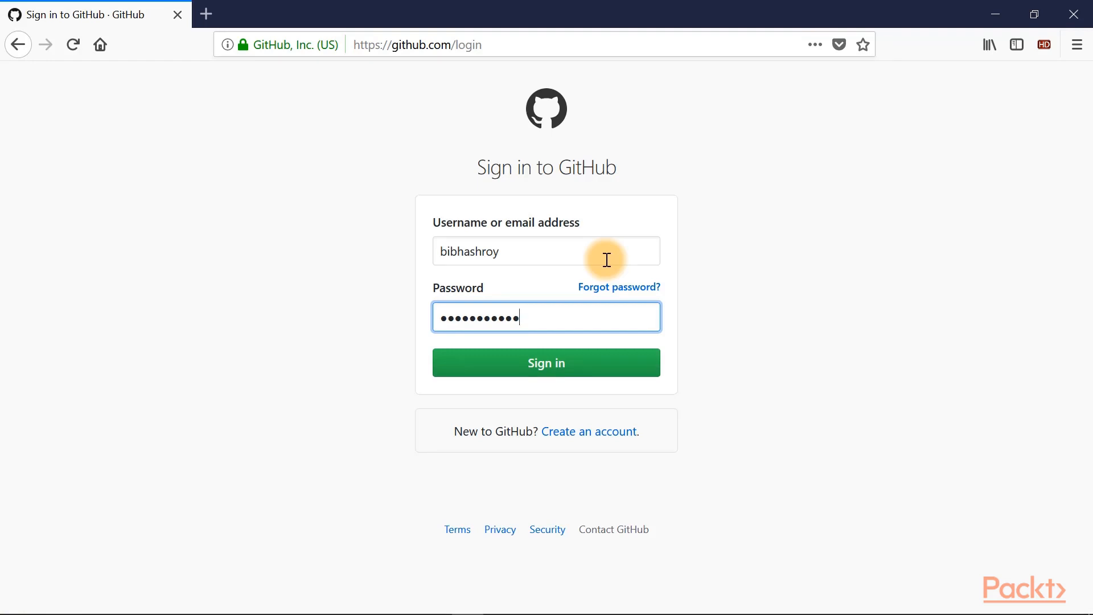
left_click(545, 362)
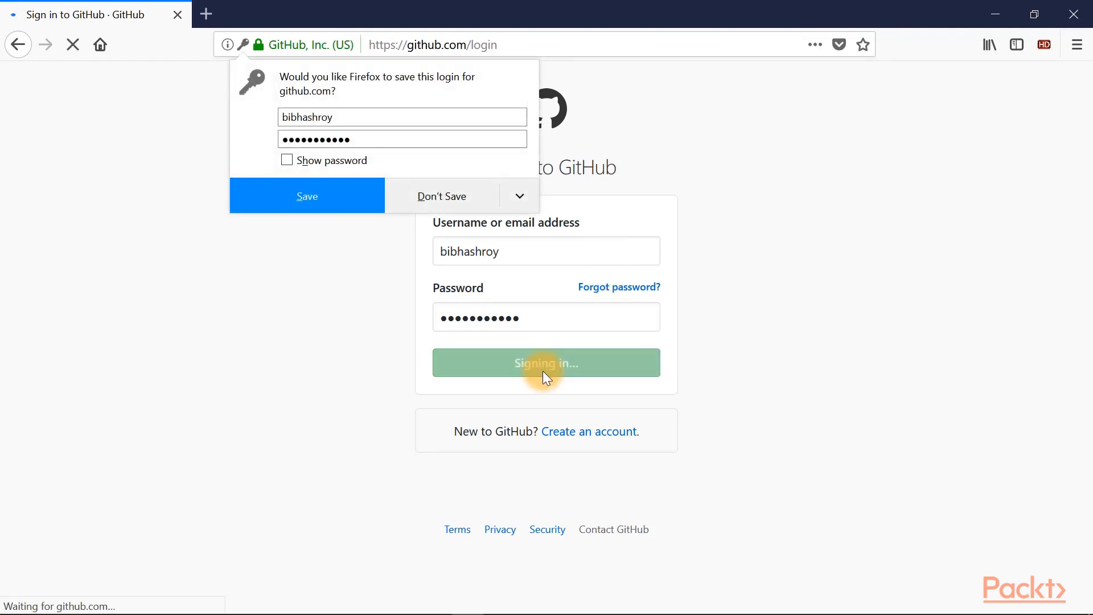
left_click(546, 362)
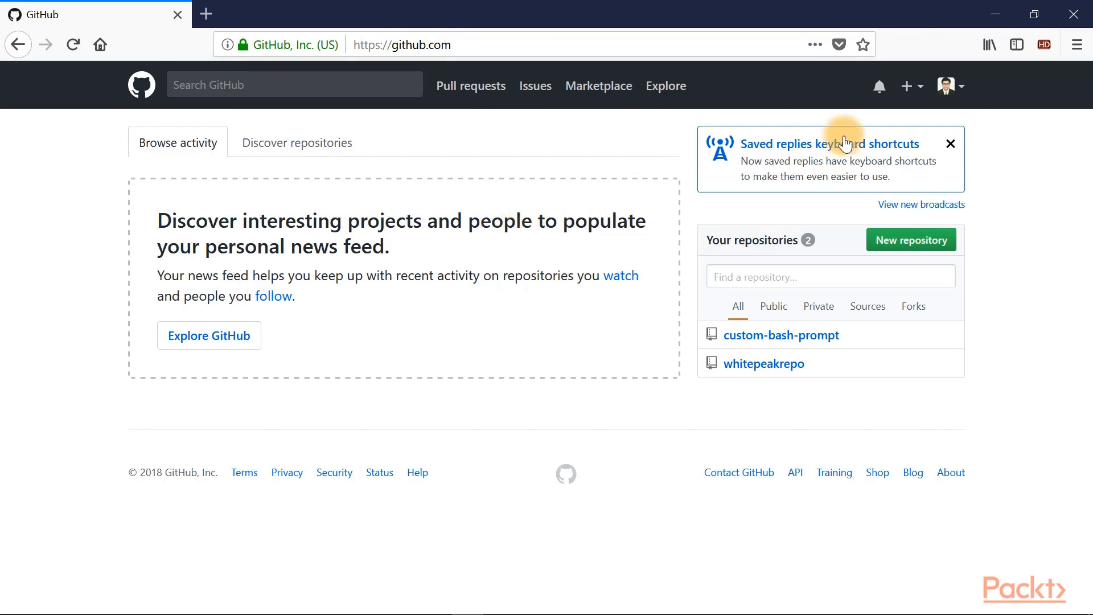
Check the + menu, then start a new repository from the dashboard's green New repository button
left_click(907, 85)
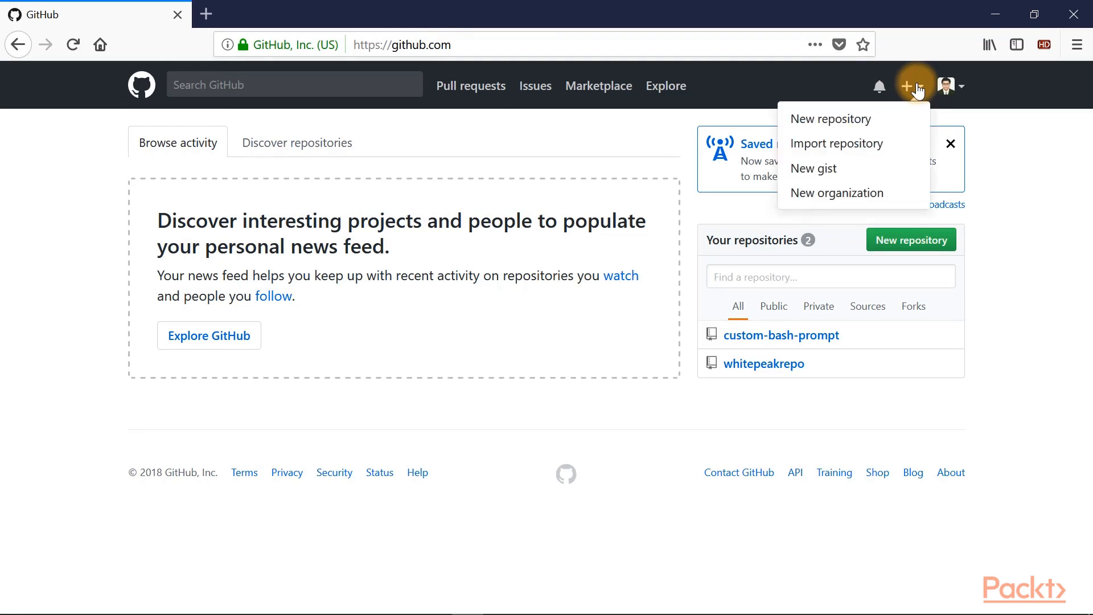
mouse_move(829, 118)
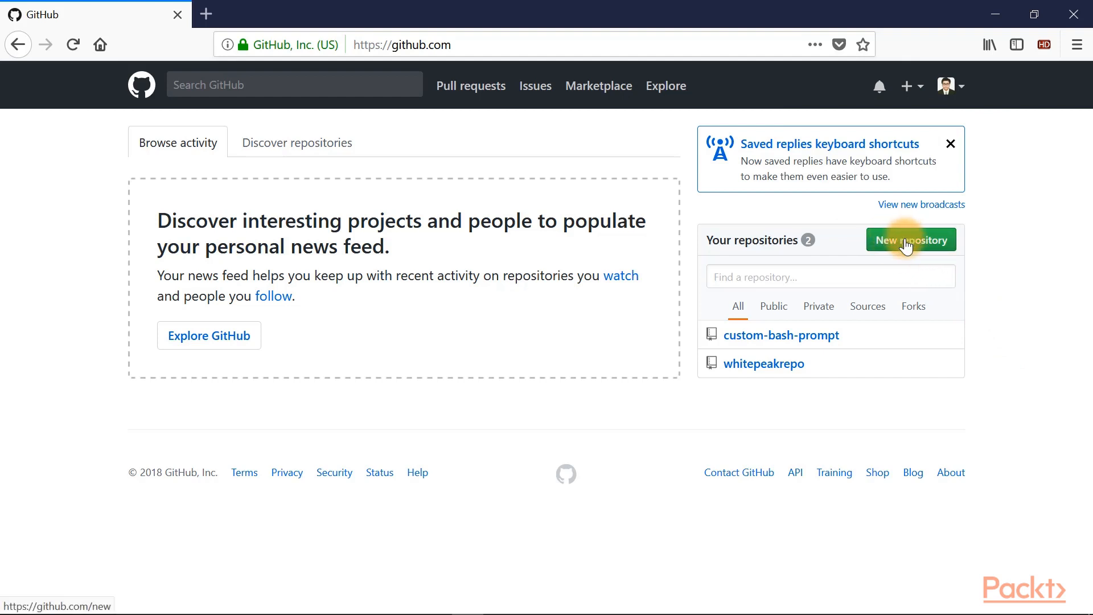
double_click(762, 363)
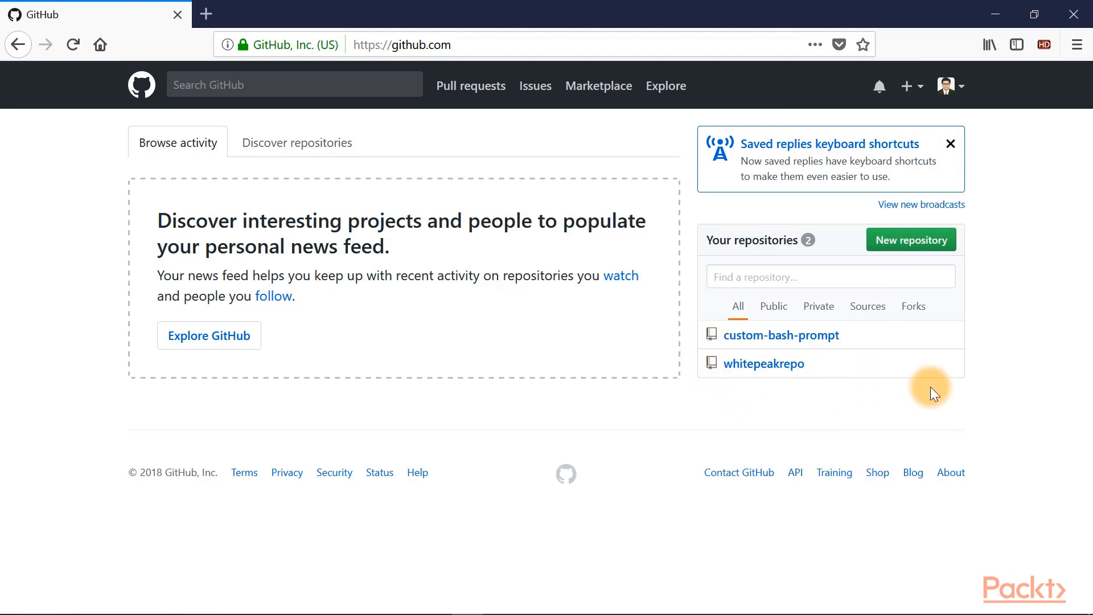
mouse_move(920, 247)
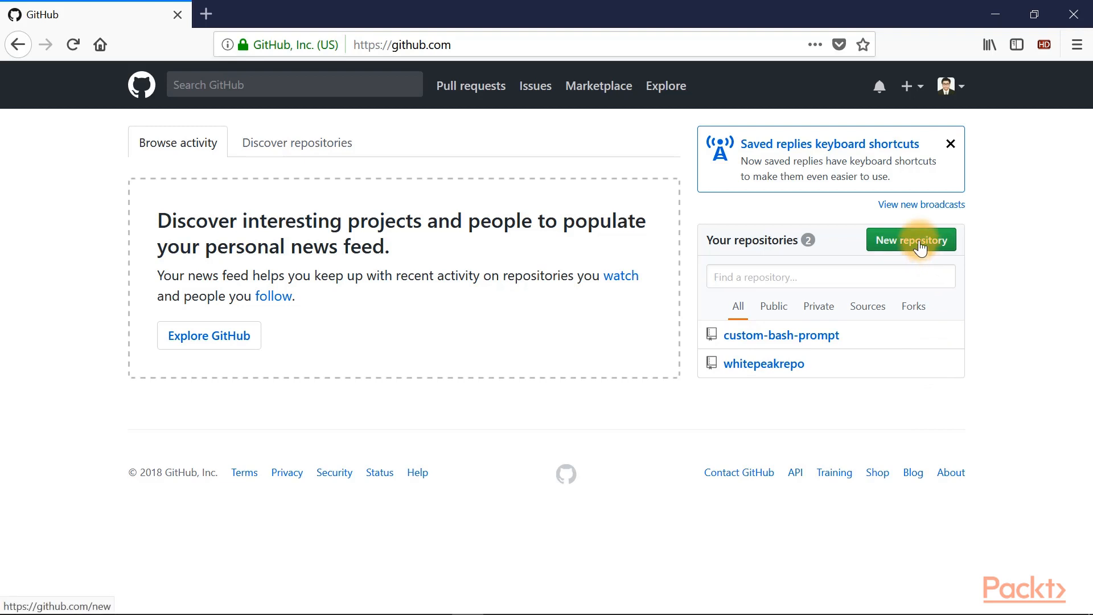
left_click(910, 240)
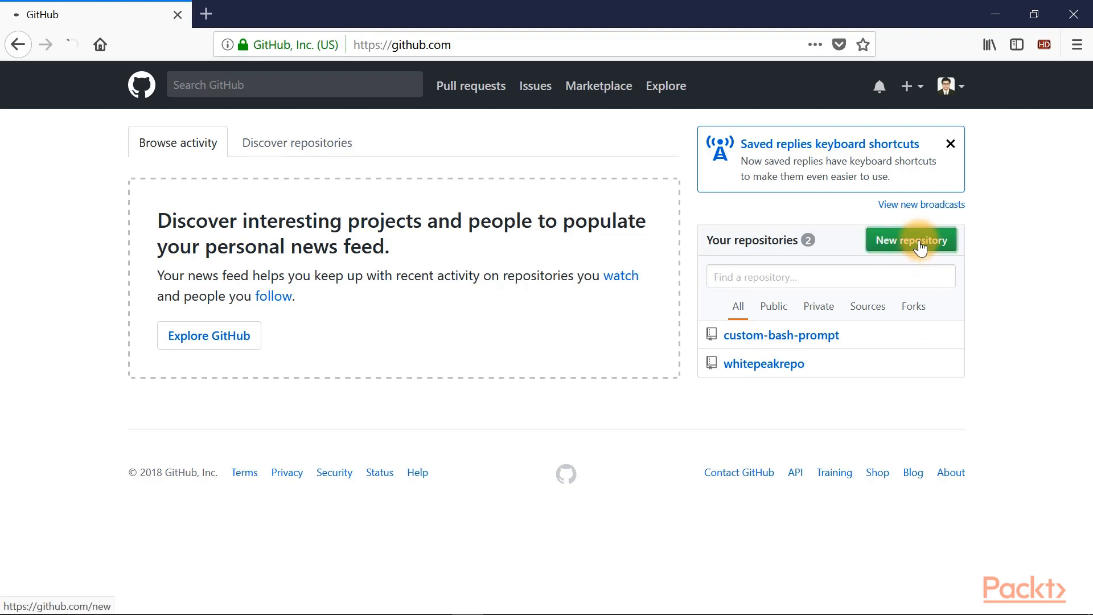
Name the new repository 'demoproject' after checking the Owner dropdown, keeping it Public
left_click(909, 241)
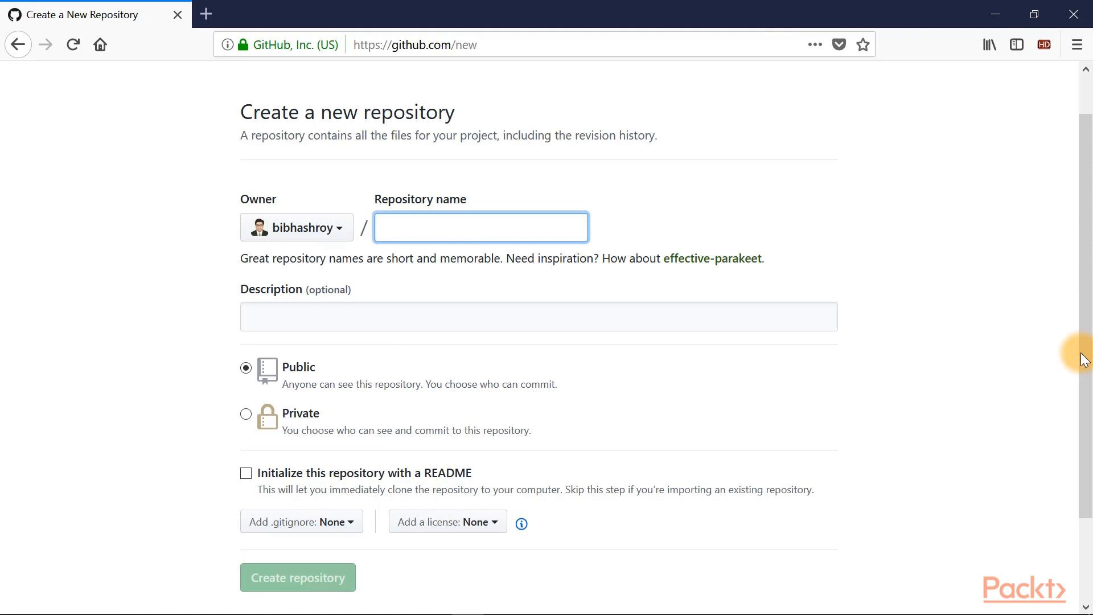
left_click(296, 228)
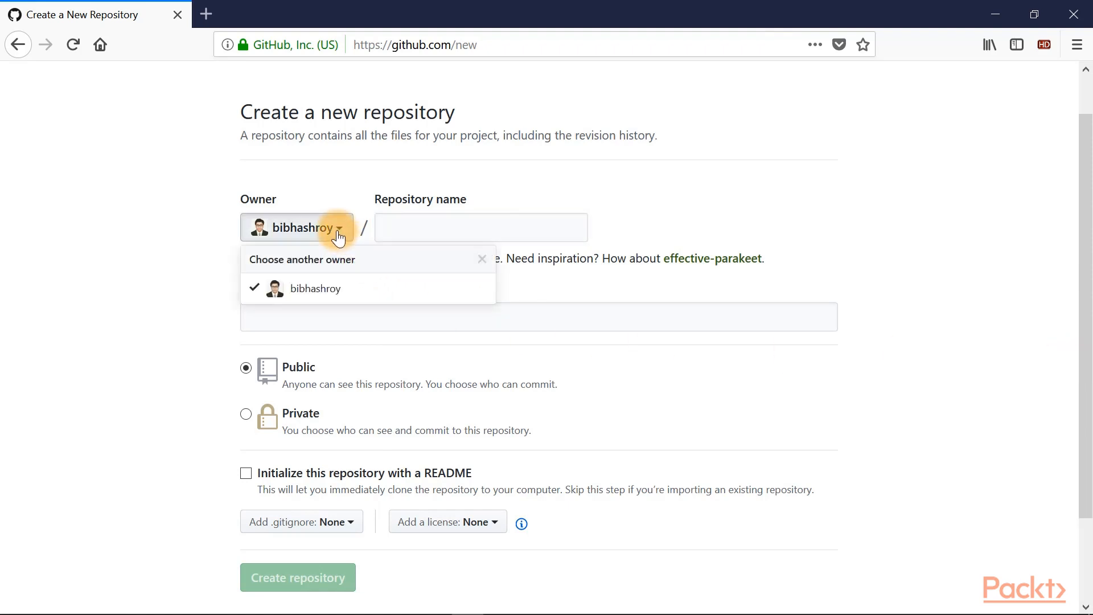
left_click(480, 226)
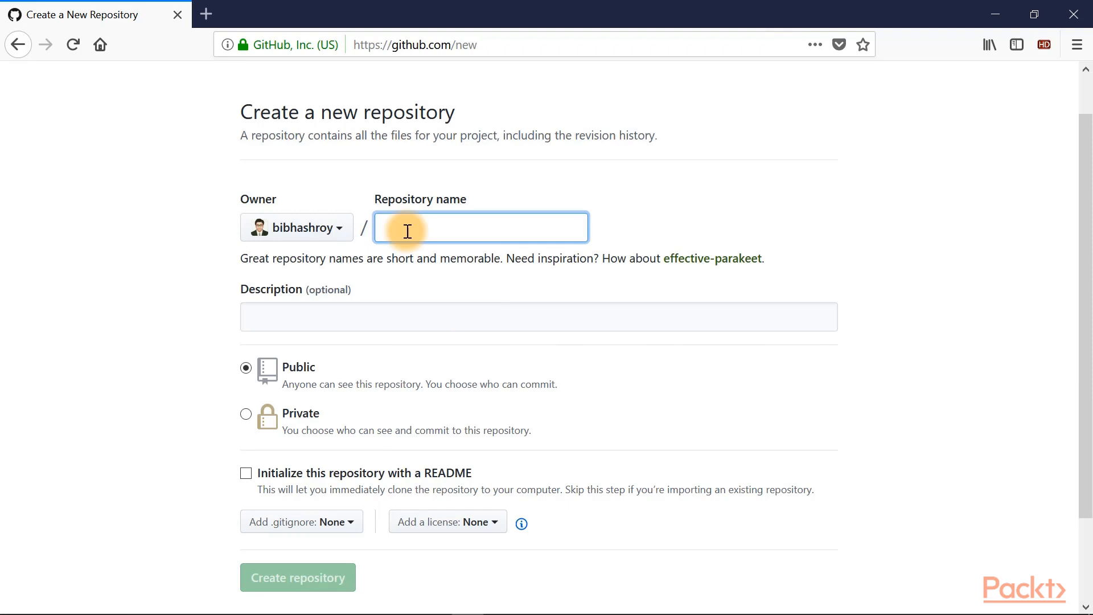
type("demopp")
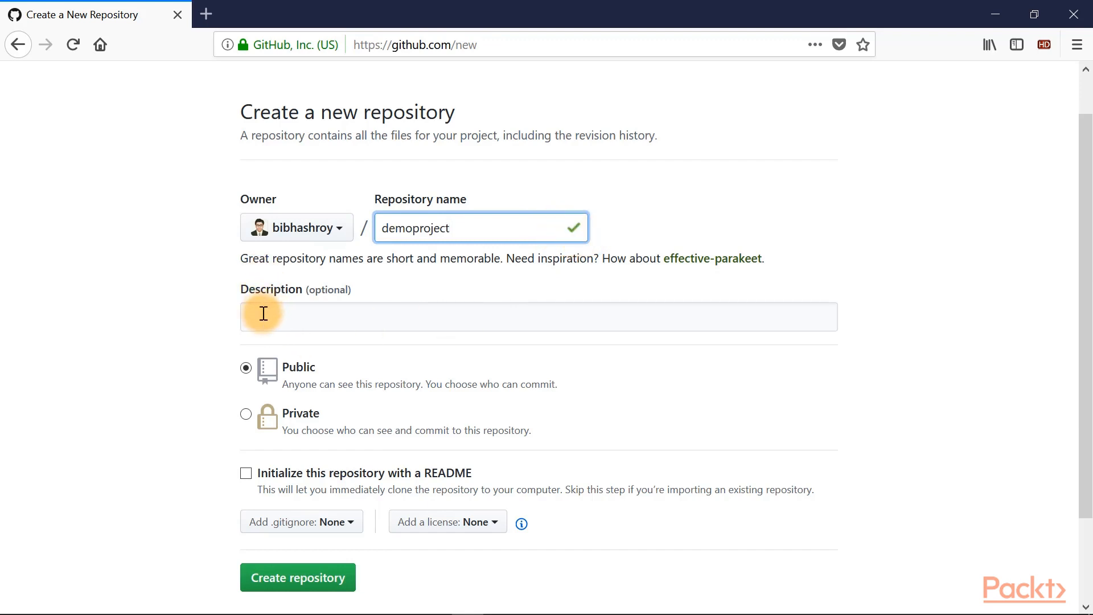
mouse_move(1087, 444)
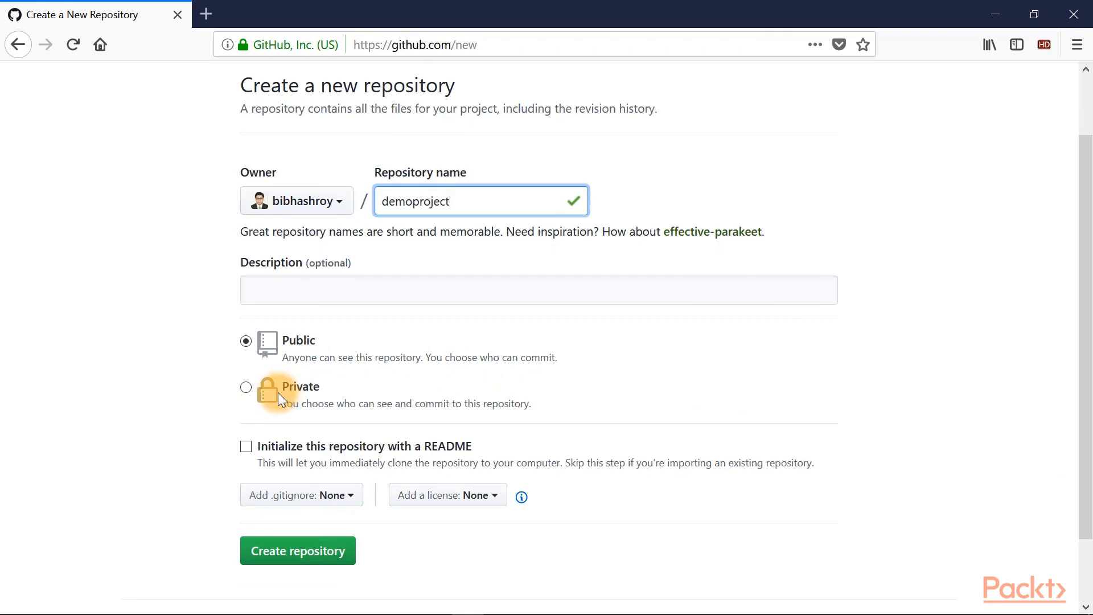
Leave .gitignore as None, initialize with a README, and create the demoproject repository
left_click(480, 201)
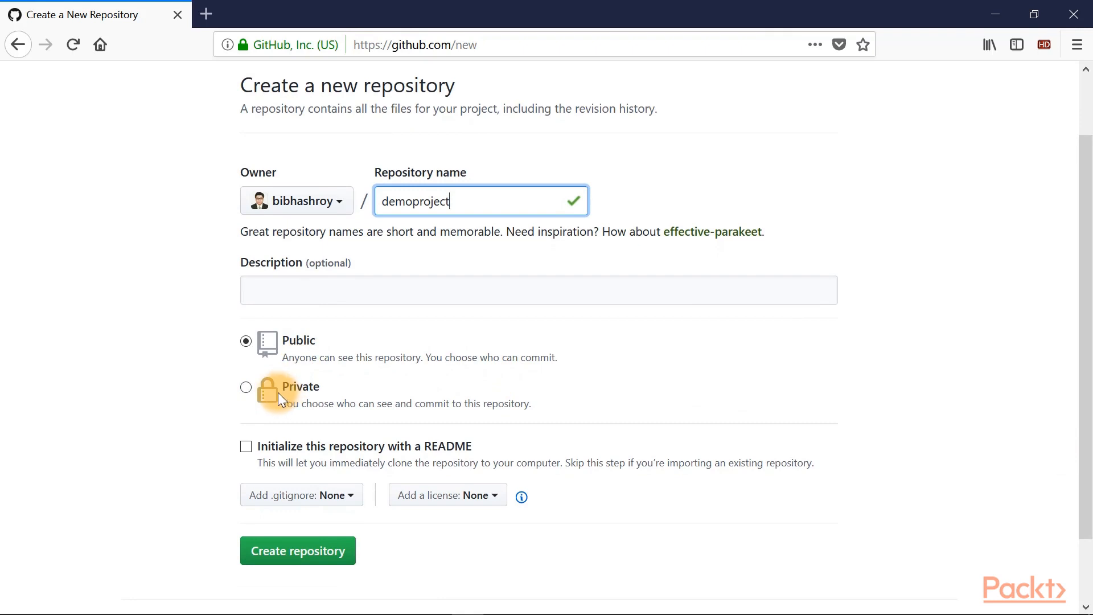
mouse_move(273, 447)
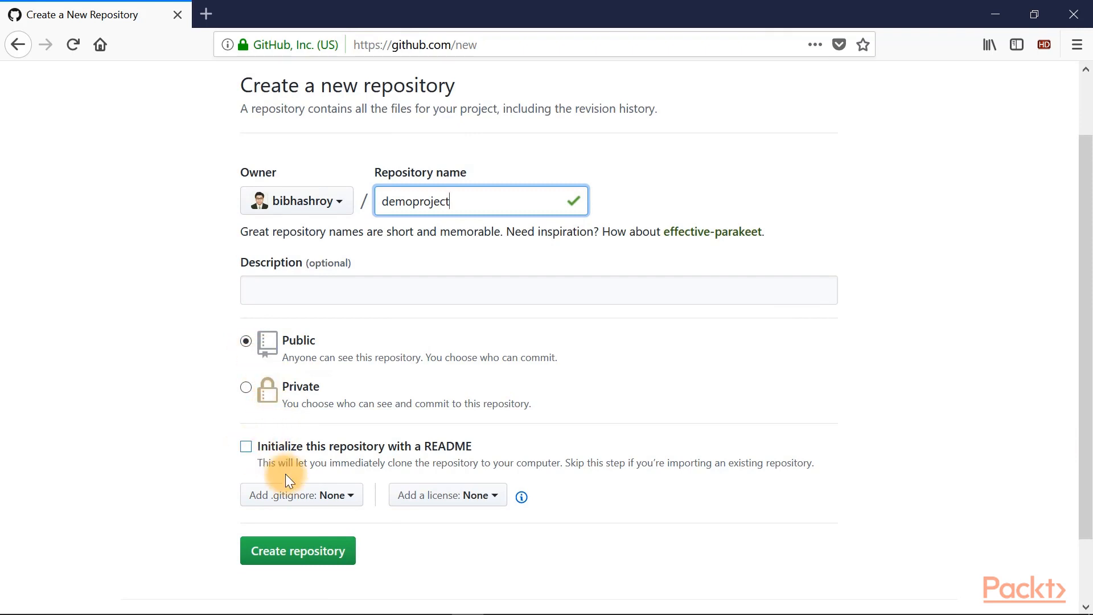
left_click(300, 495)
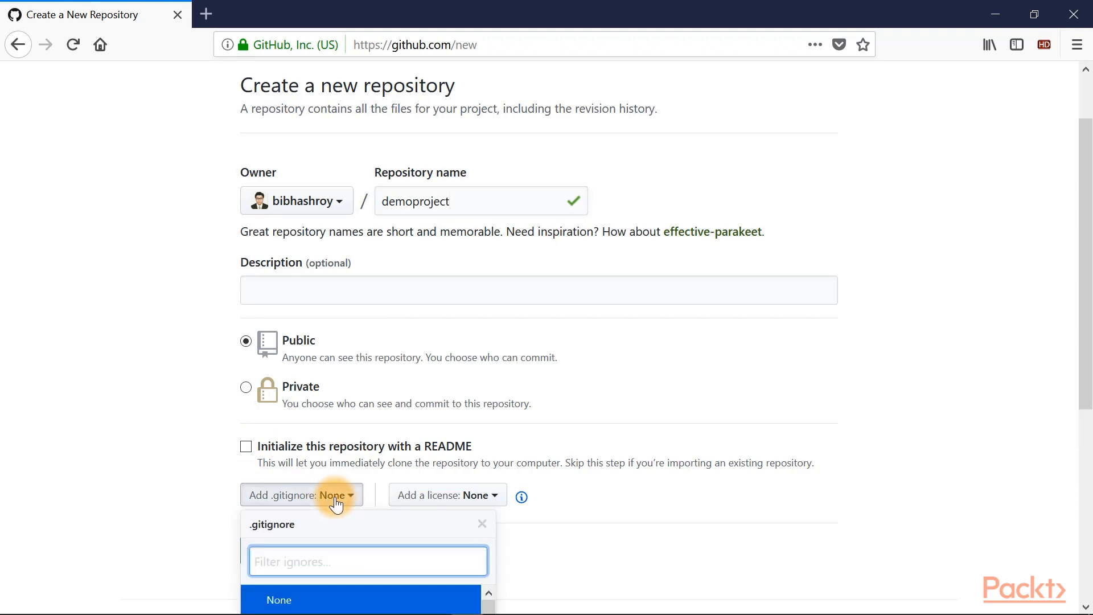
left_click(446, 495)
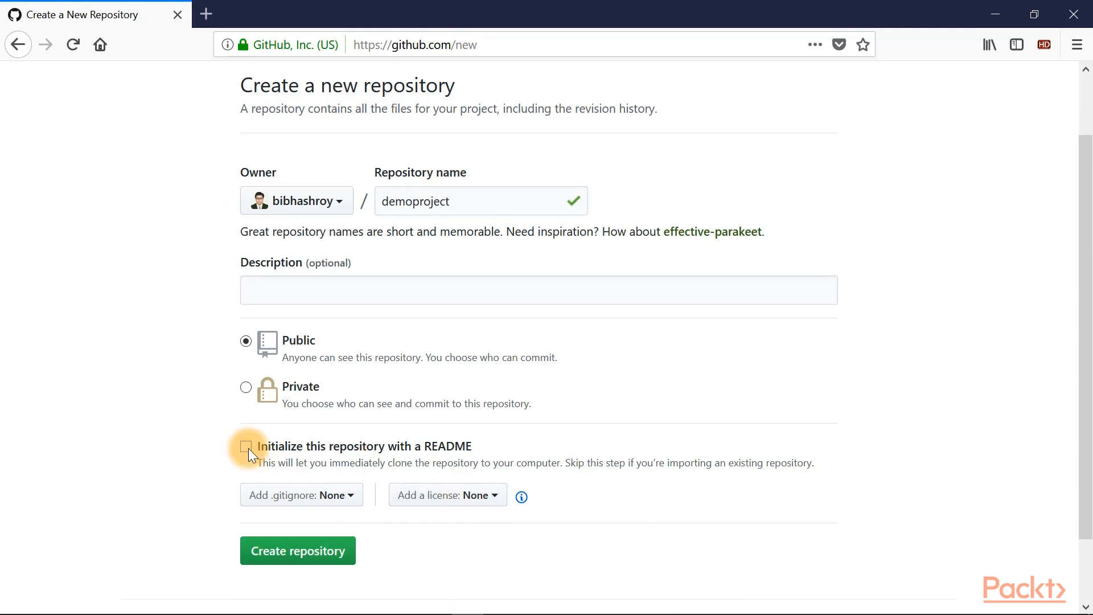
left_click(246, 446)
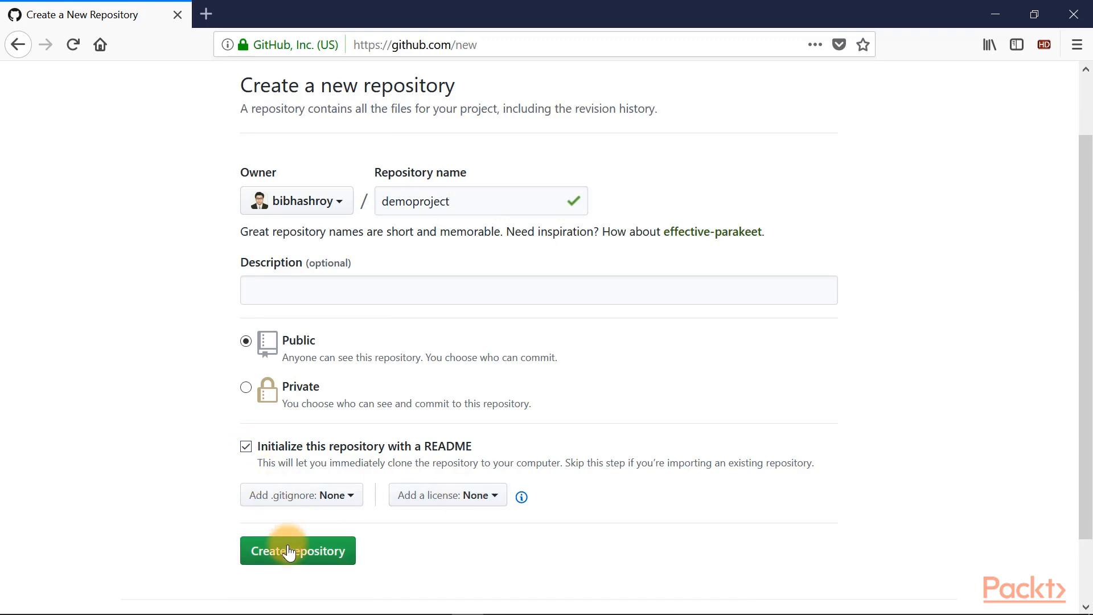
left_click(297, 550)
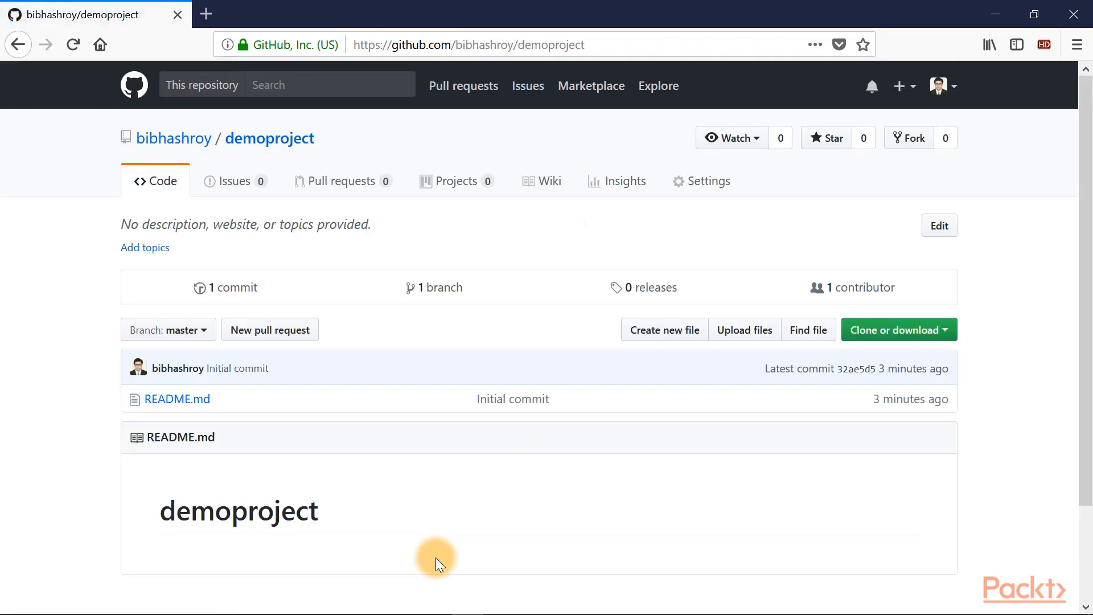
mouse_move(429, 561)
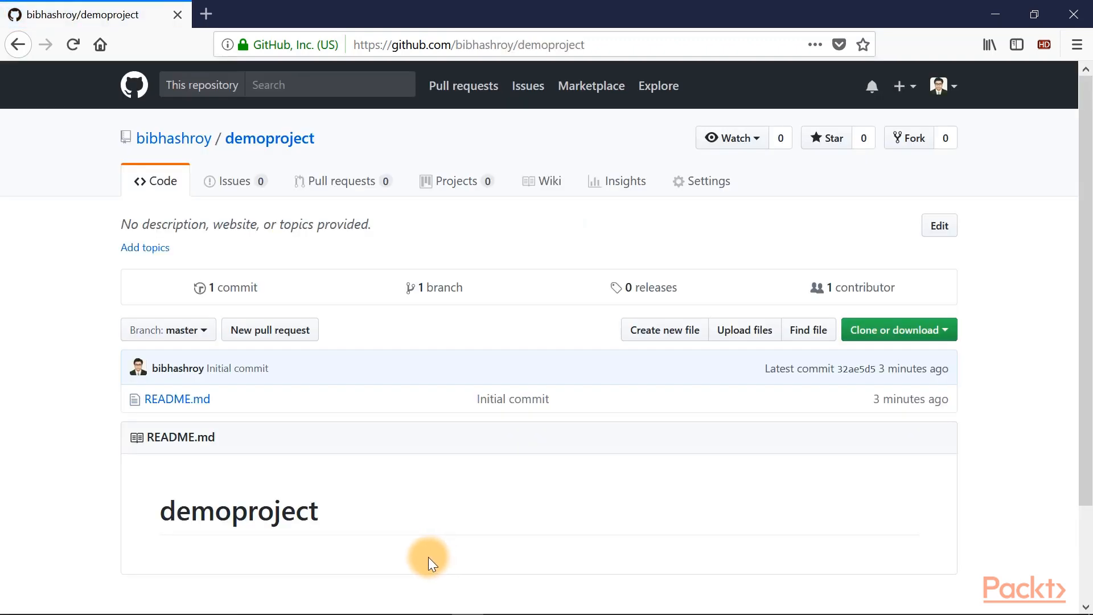
mouse_move(421, 565)
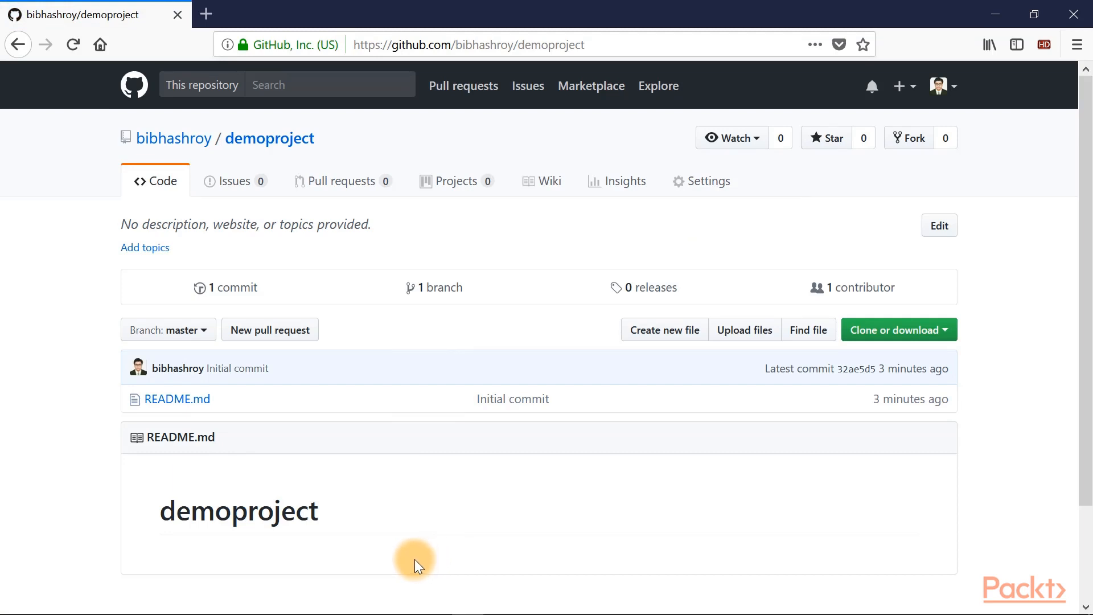
mouse_move(260, 377)
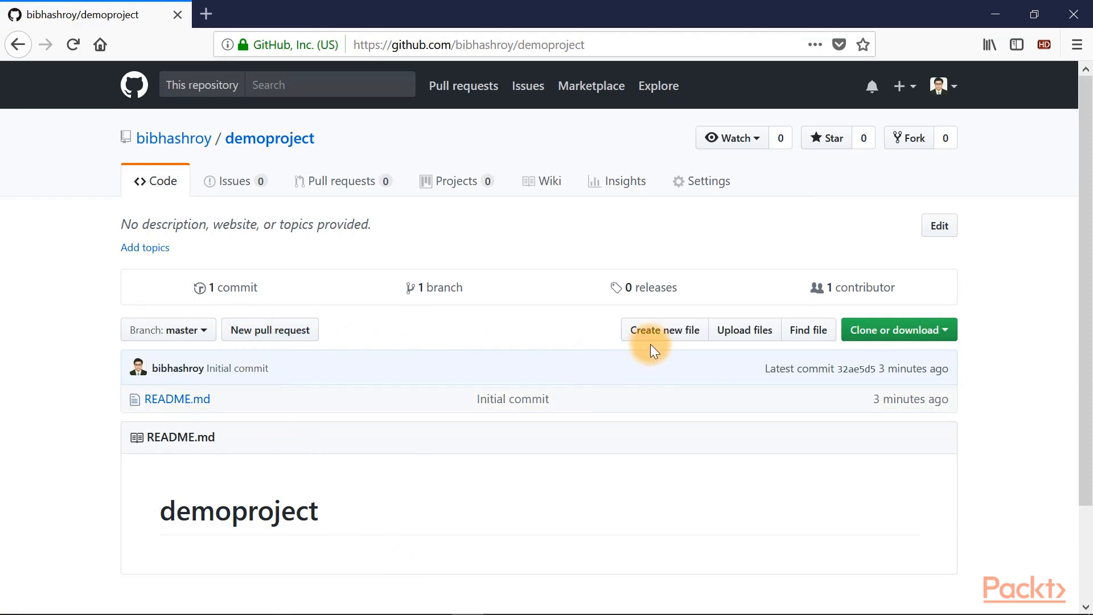
mouse_move(808, 329)
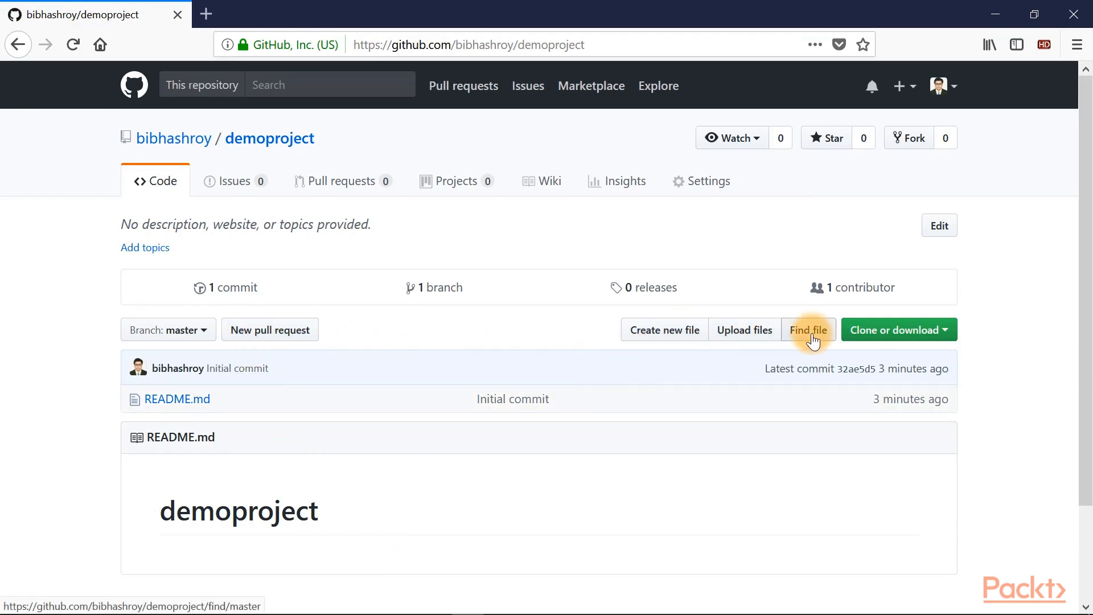
mouse_move(918, 338)
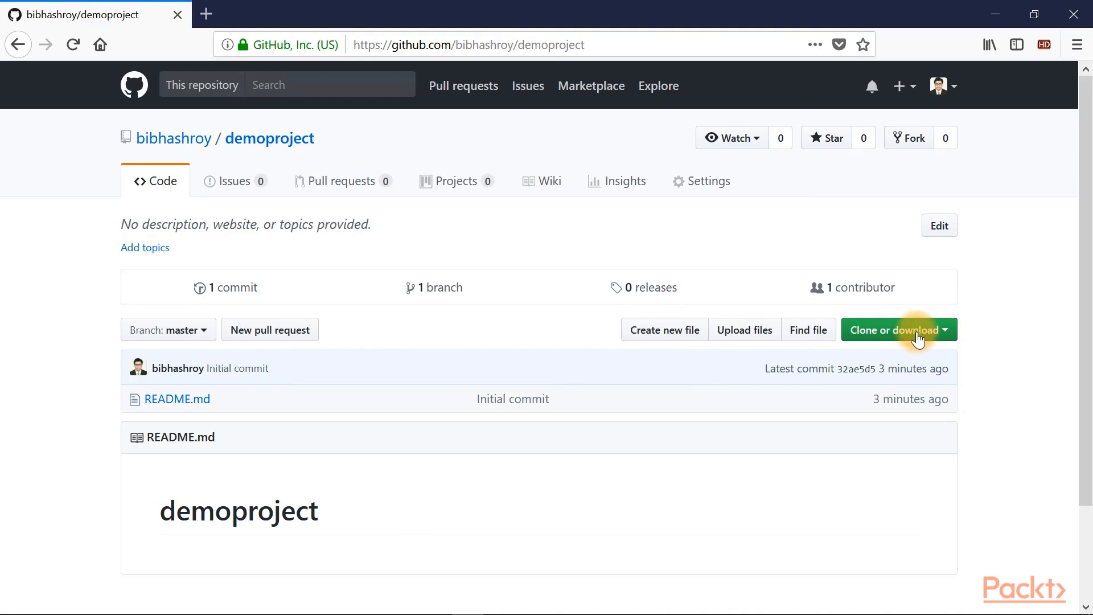
mouse_move(732, 138)
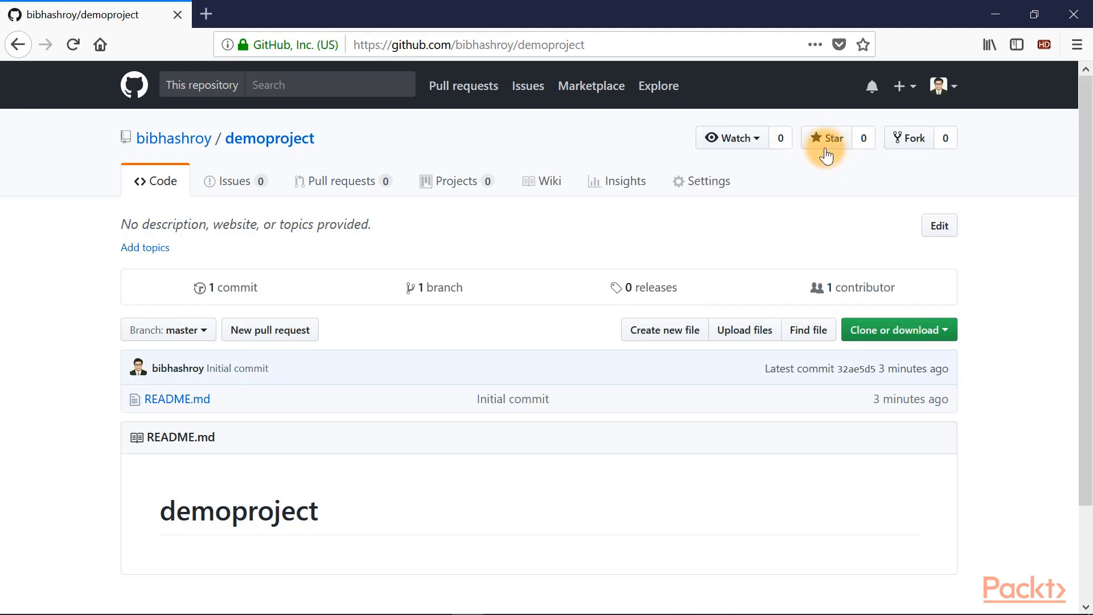
mouse_move(908, 143)
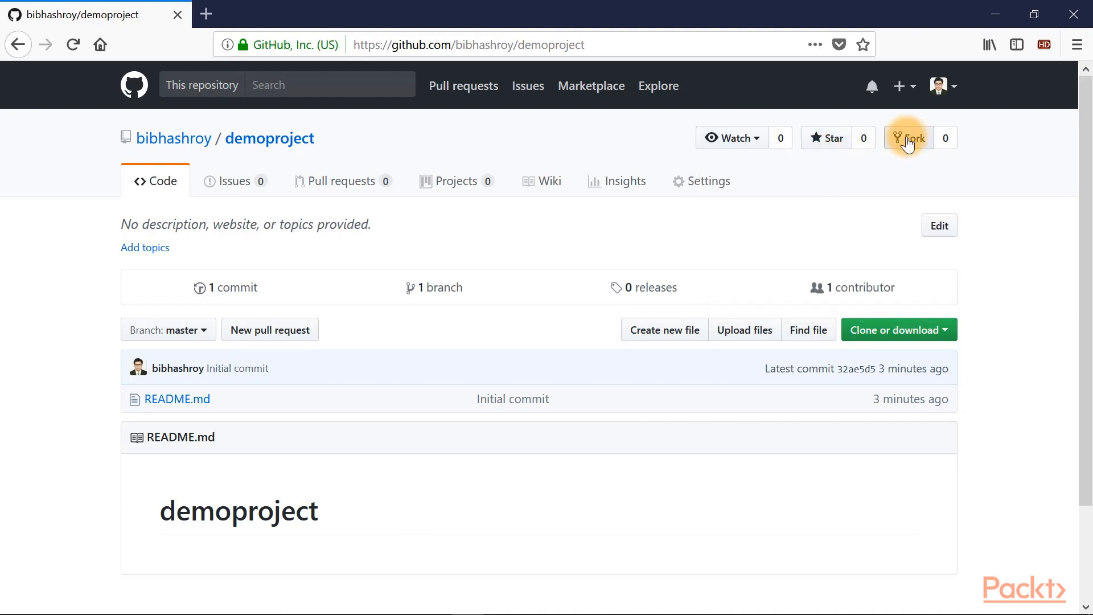
mouse_move(911, 138)
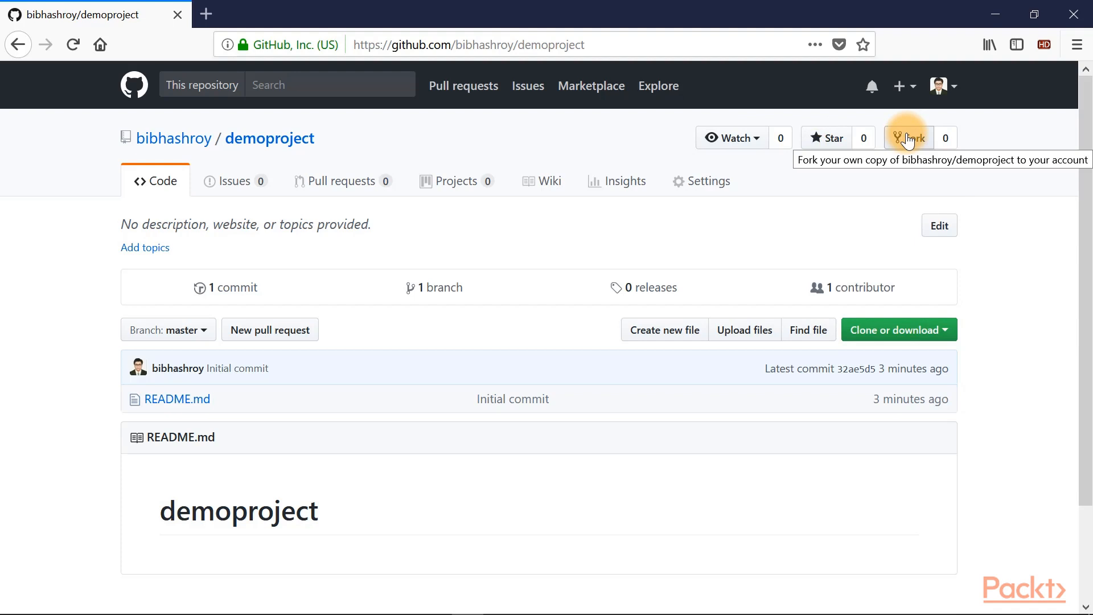
mouse_move(700, 223)
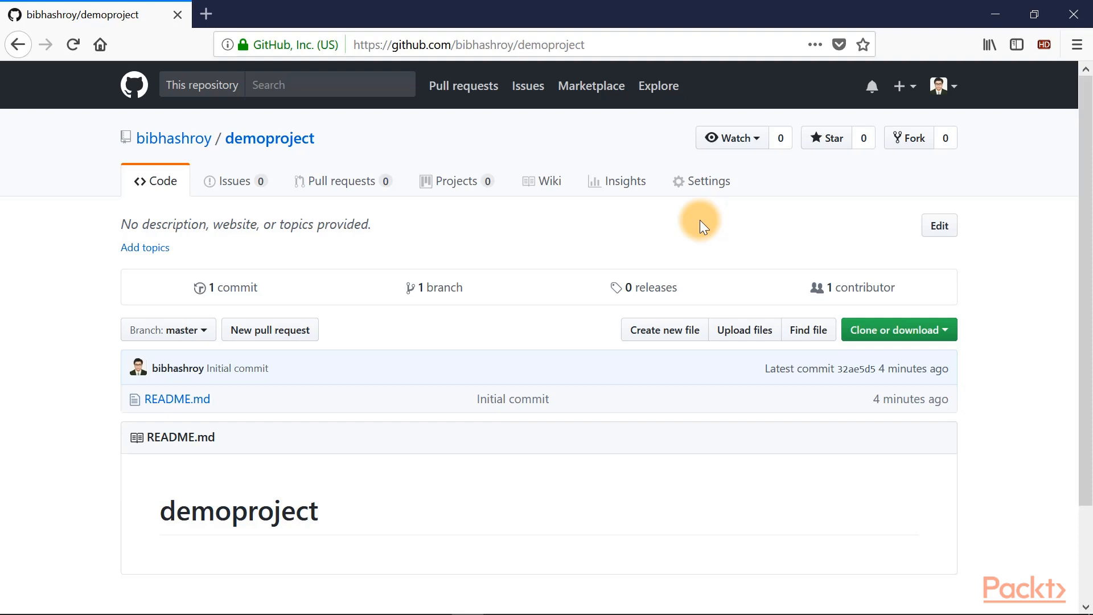
mouse_move(958, 91)
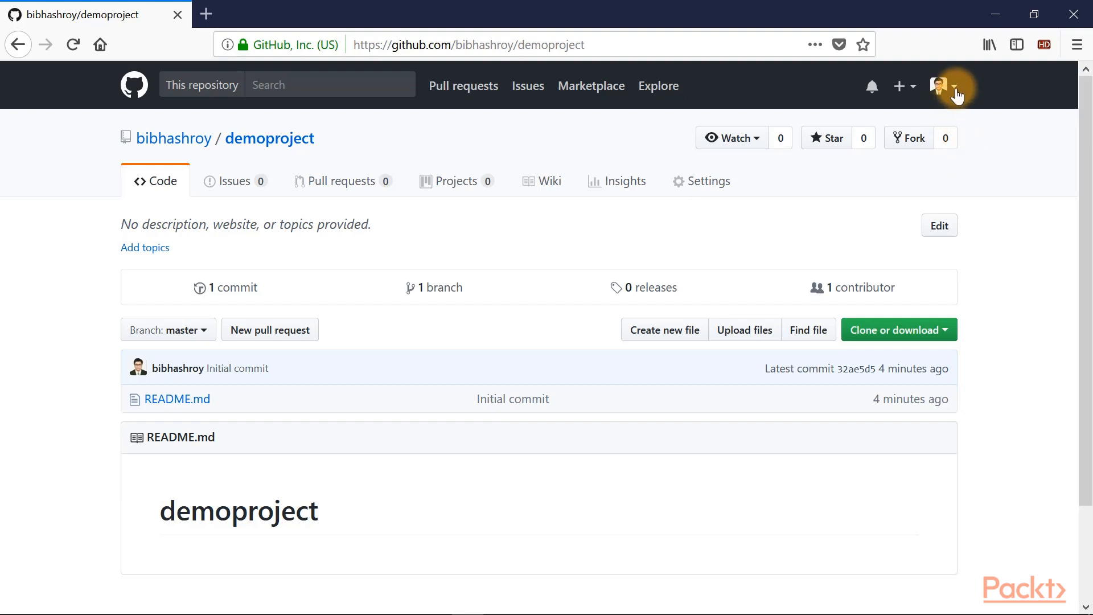
Bring up the account menu from the avatar on the demoproject repository page
left_click(939, 86)
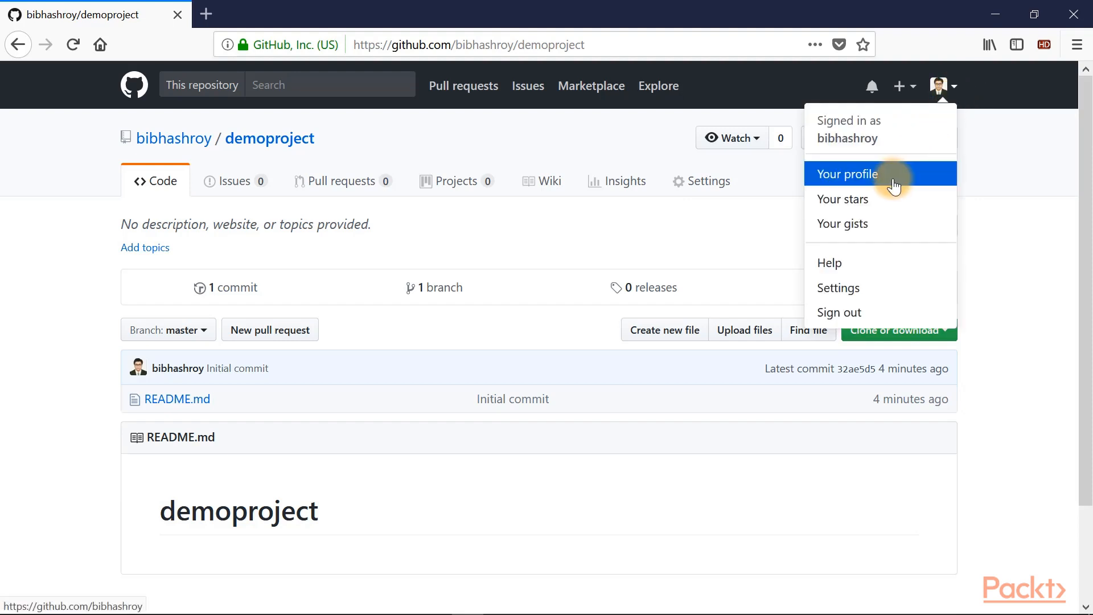
mouse_move(864, 288)
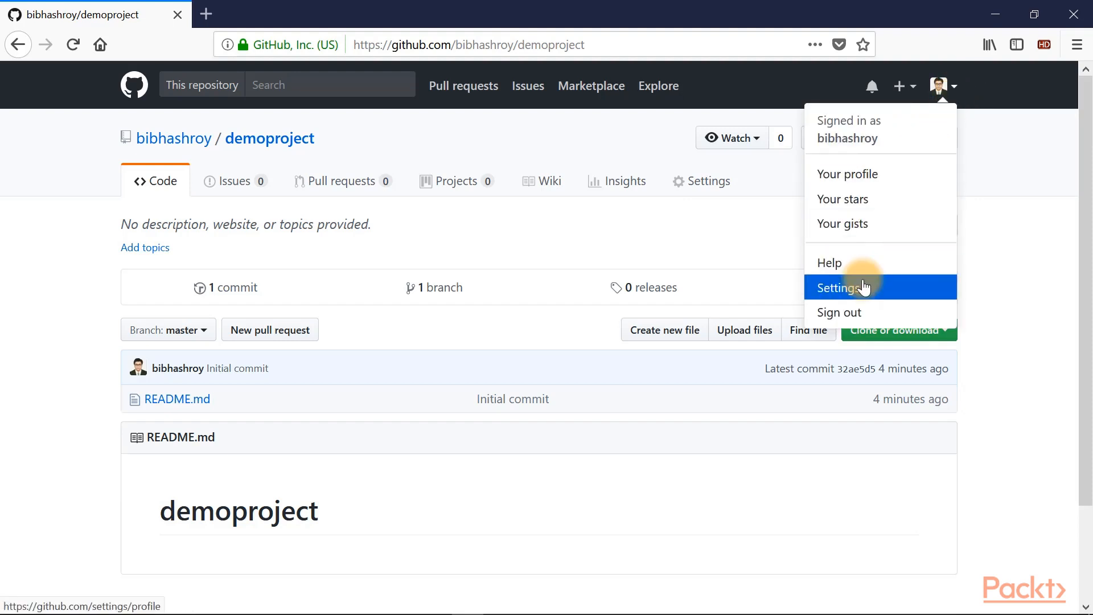
Go to the profile overview listing demoproject, then reopen the account menu
left_click(846, 173)
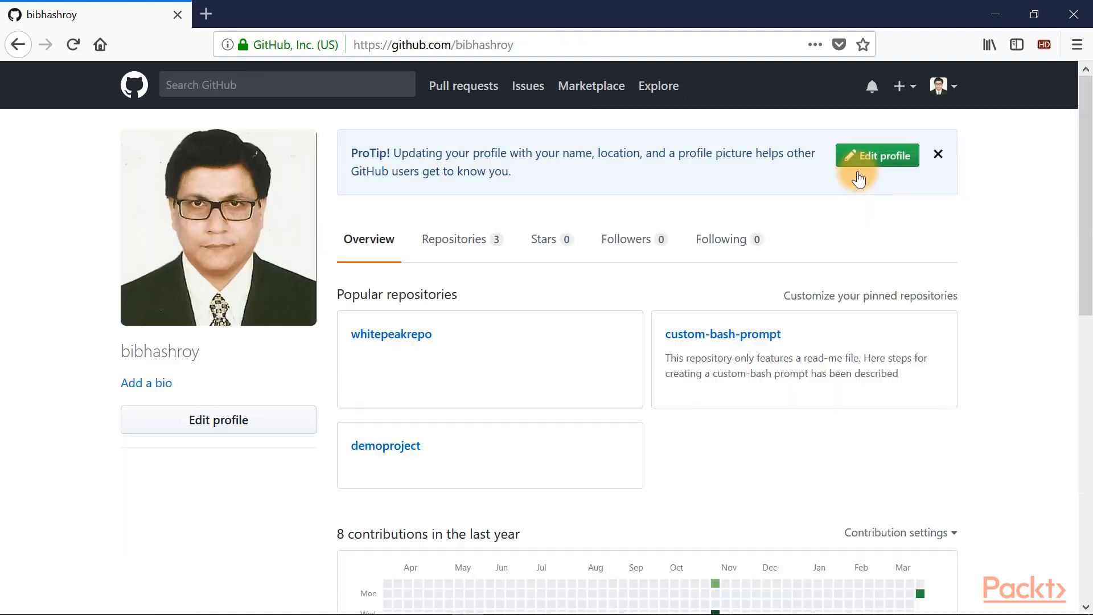
mouse_move(157, 271)
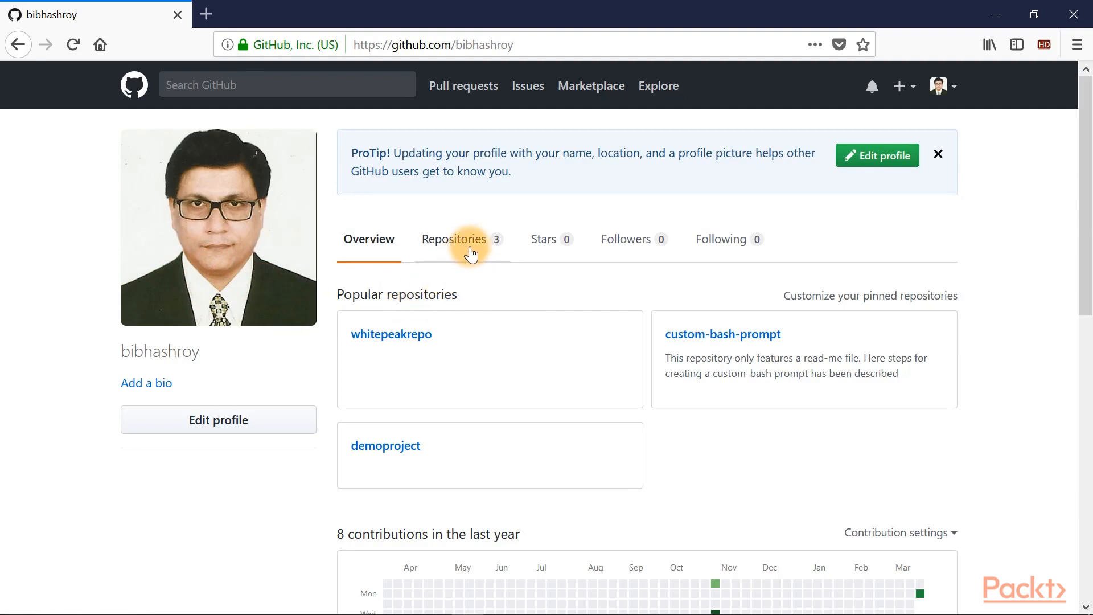
mouse_move(720, 239)
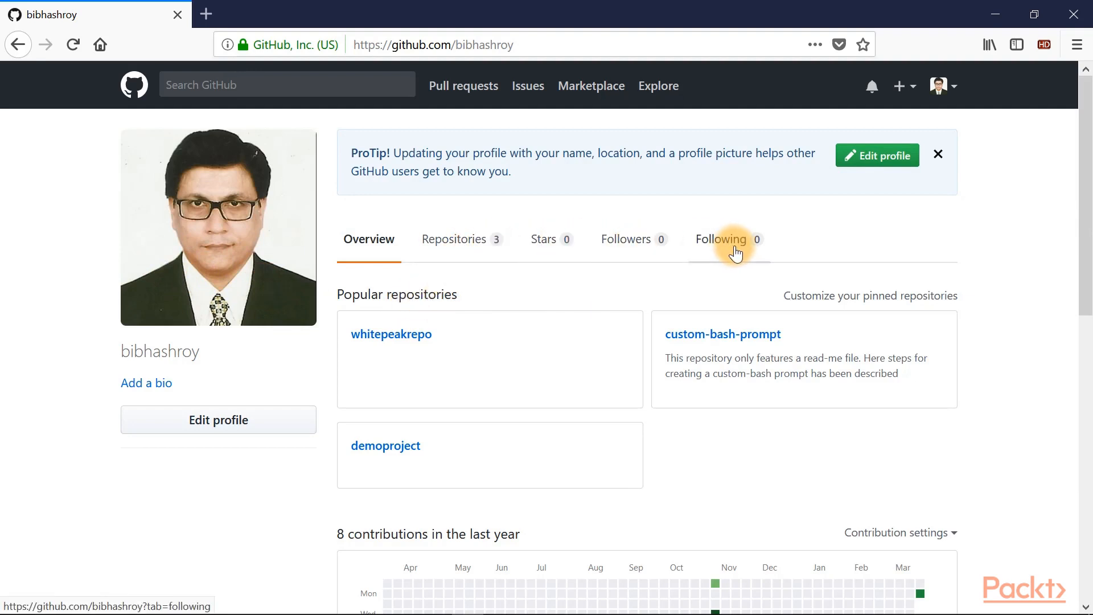
mouse_move(217, 420)
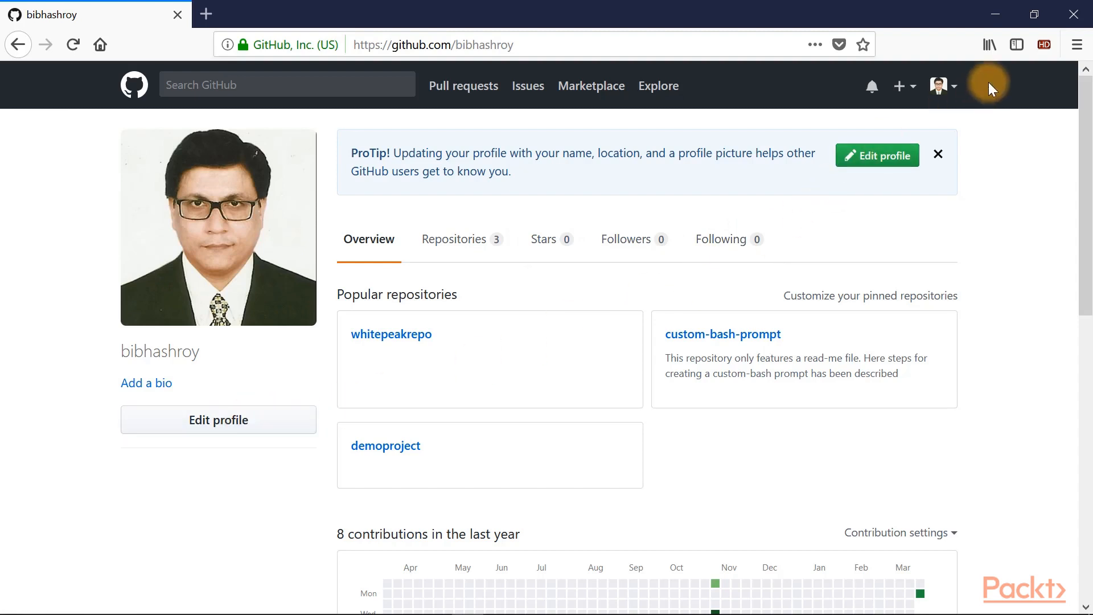
left_click(938, 86)
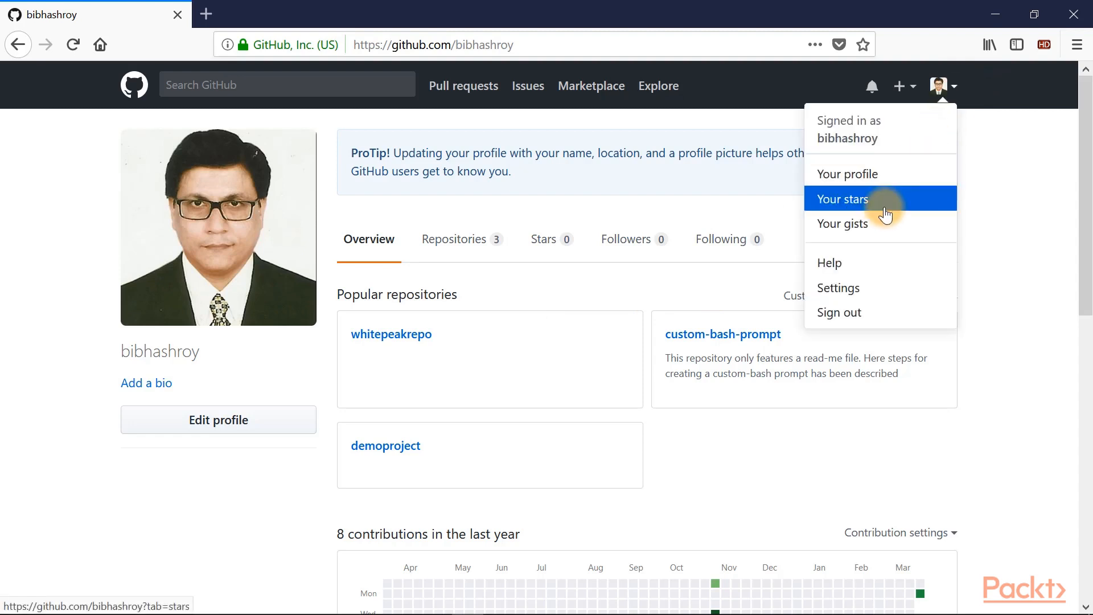
mouse_move(847, 288)
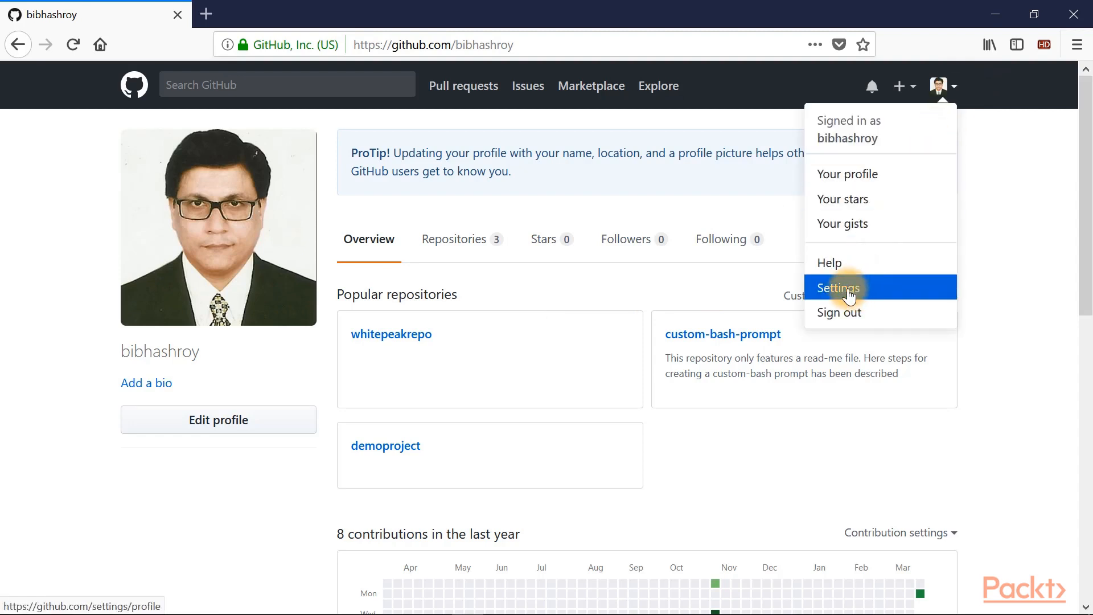
Go to personal Settings and switch to the Account section with password and username options
left_click(838, 288)
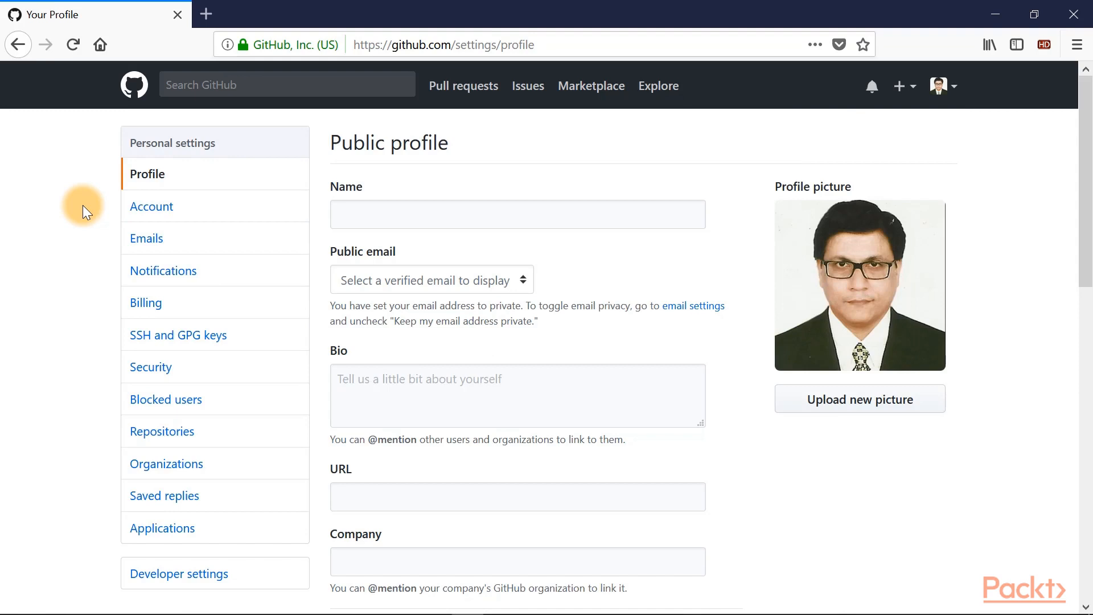
mouse_move(383, 194)
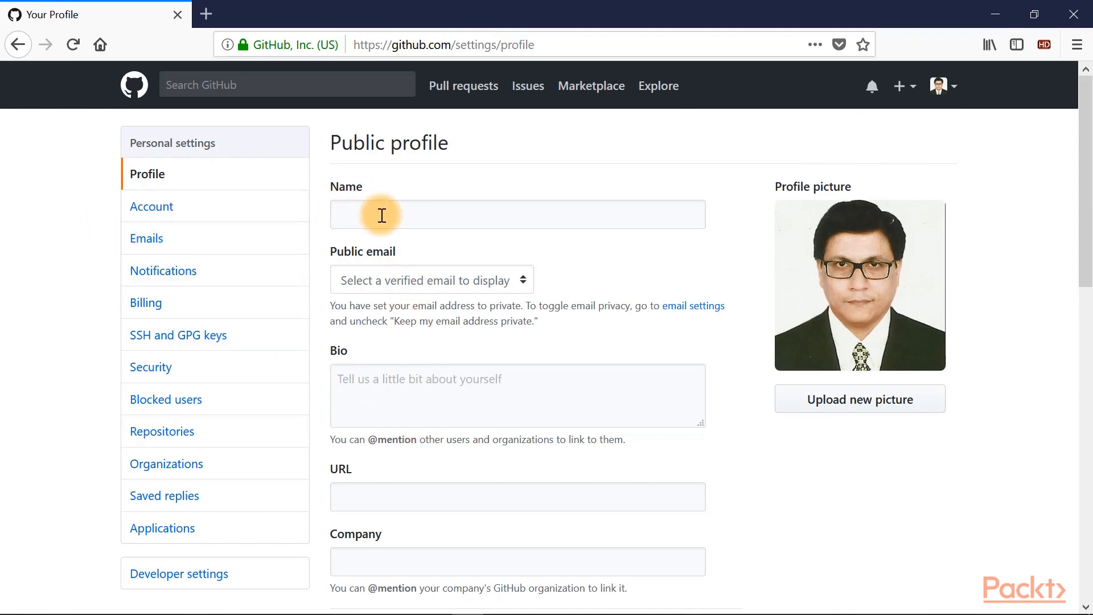
left_click(151, 206)
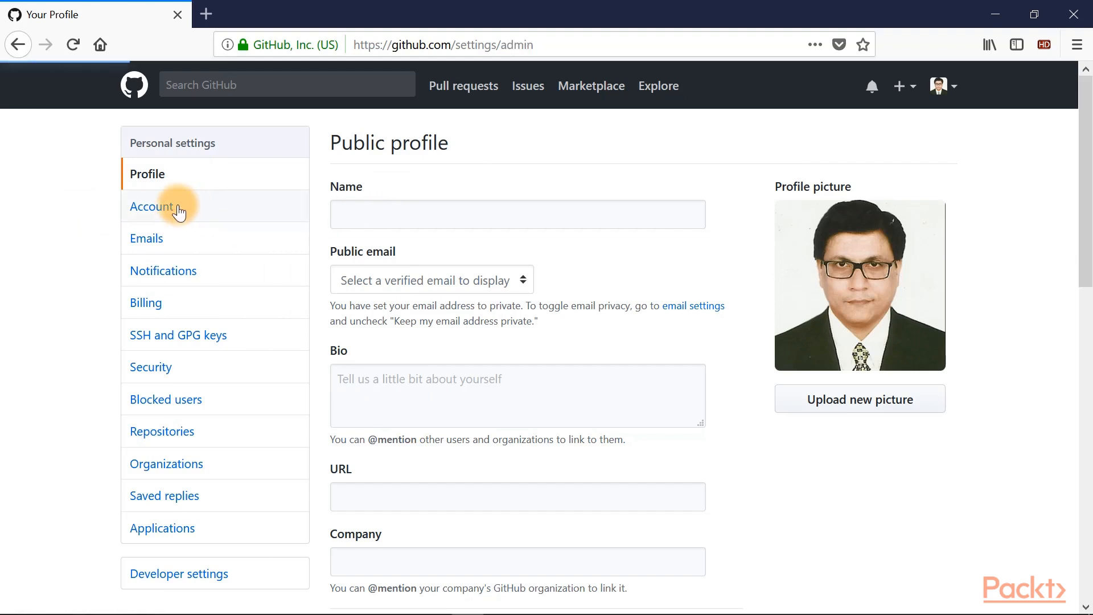
left_click(150, 206)
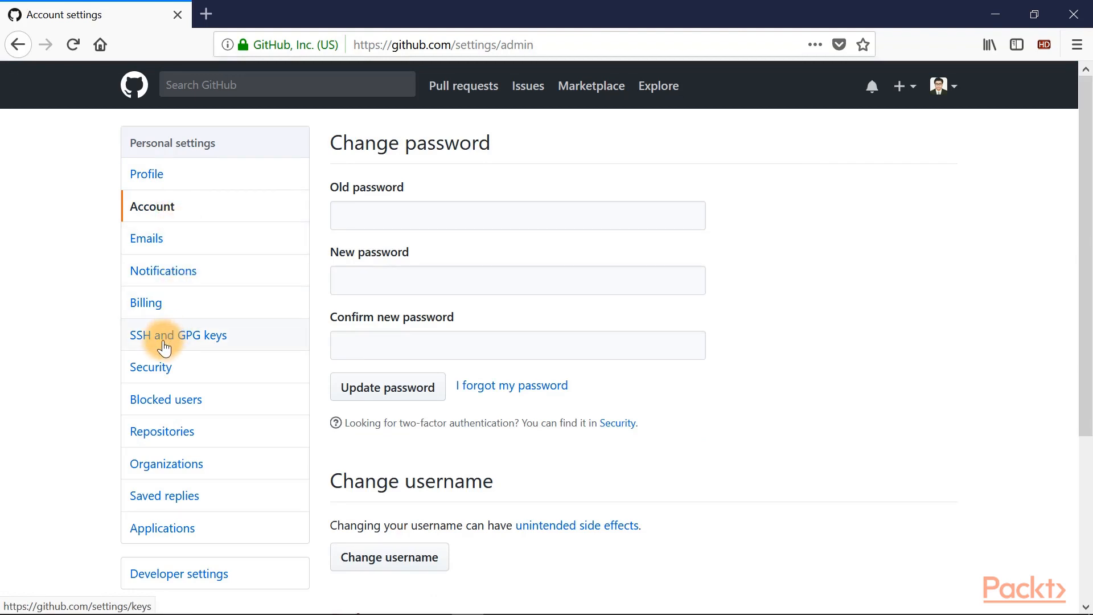
mouse_move(150, 367)
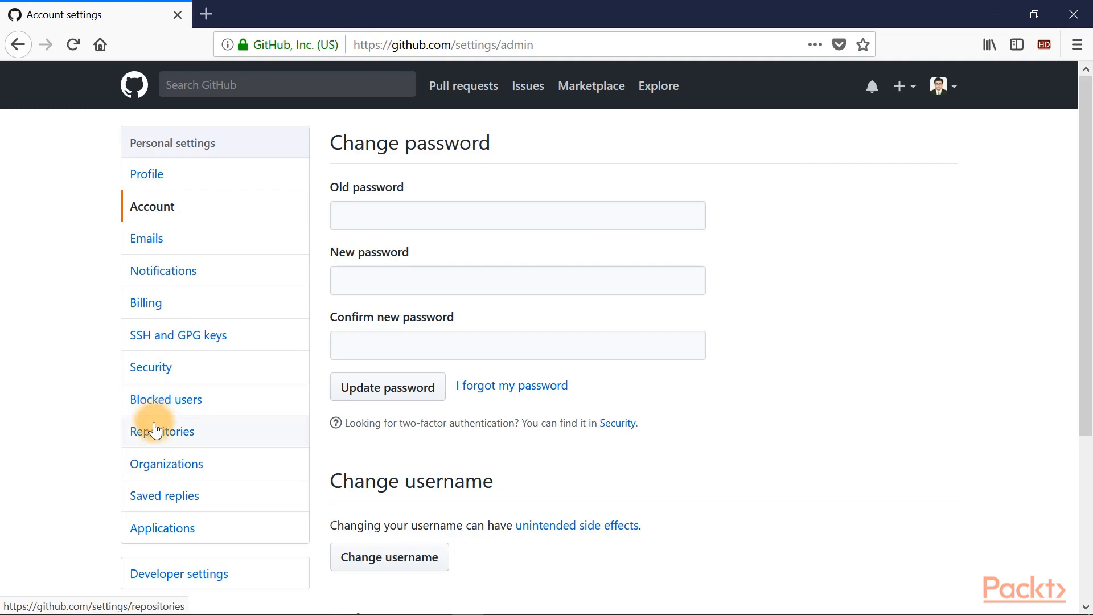
mouse_move(145, 453)
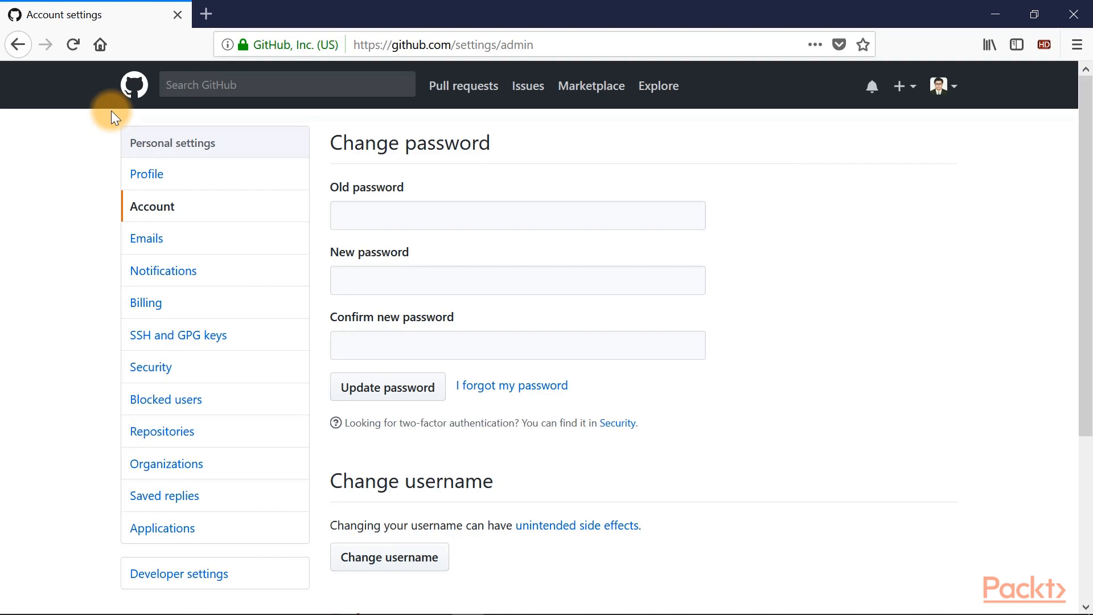
mouse_move(147, 104)
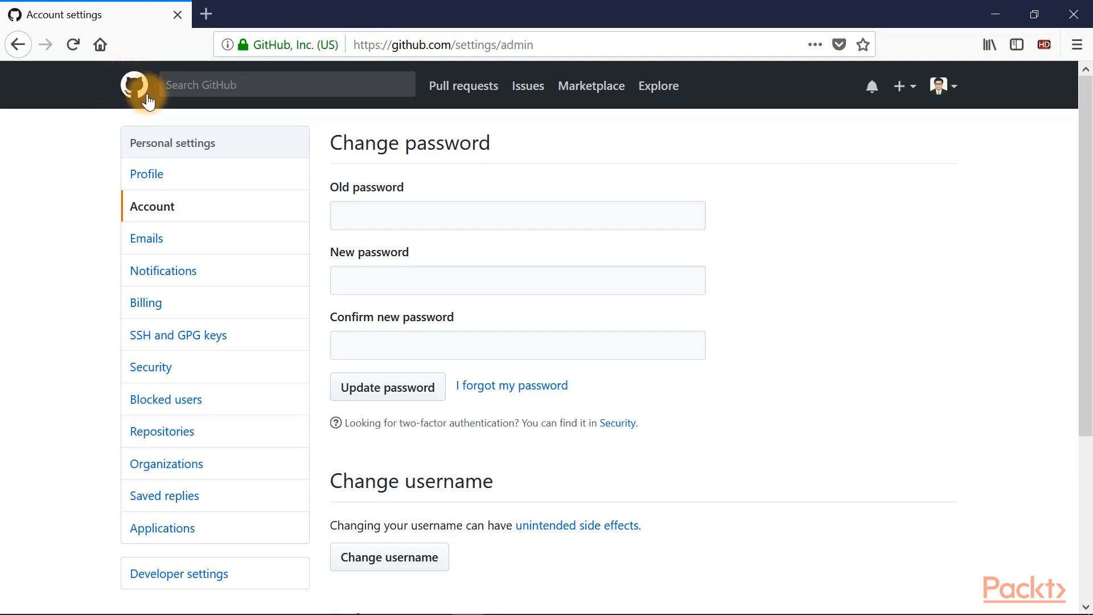
mouse_move(139, 89)
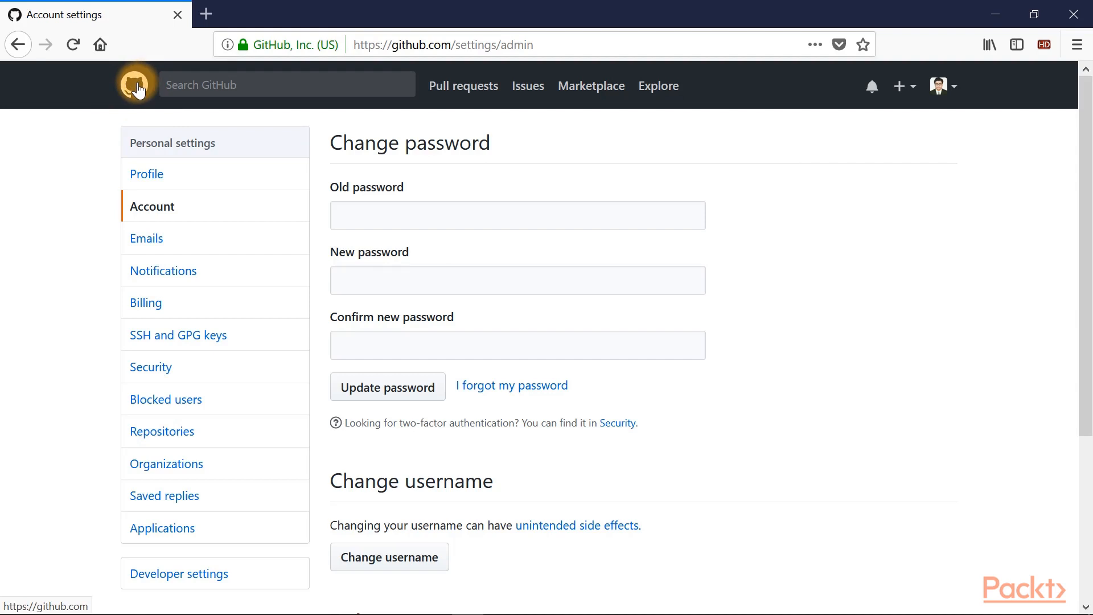
Return to the dashboard and reopen the demoproject repository from Your repositories
left_click(141, 86)
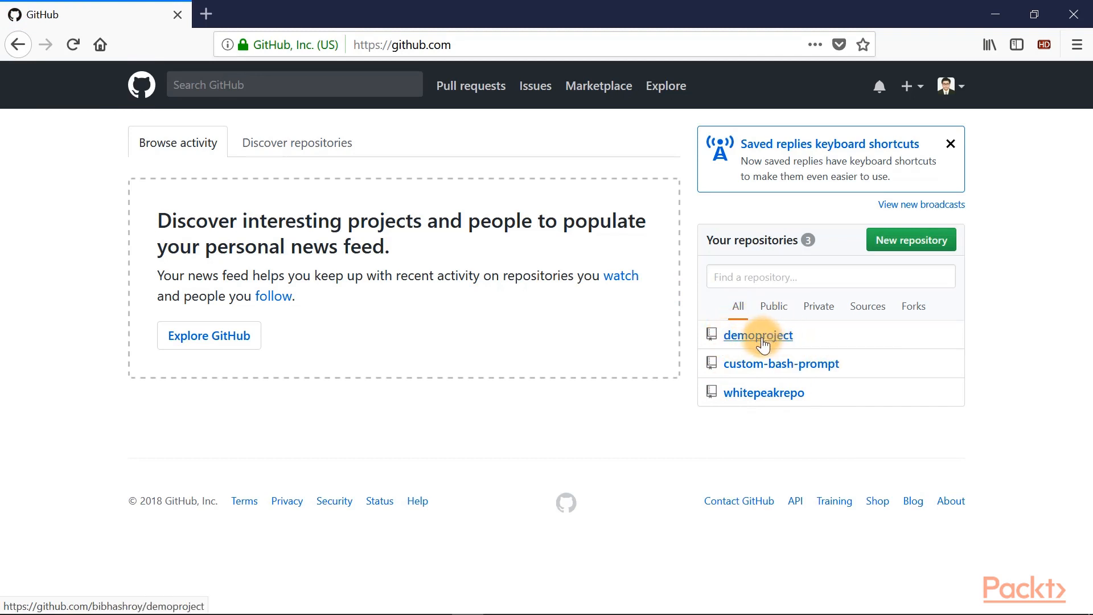
left_click(757, 335)
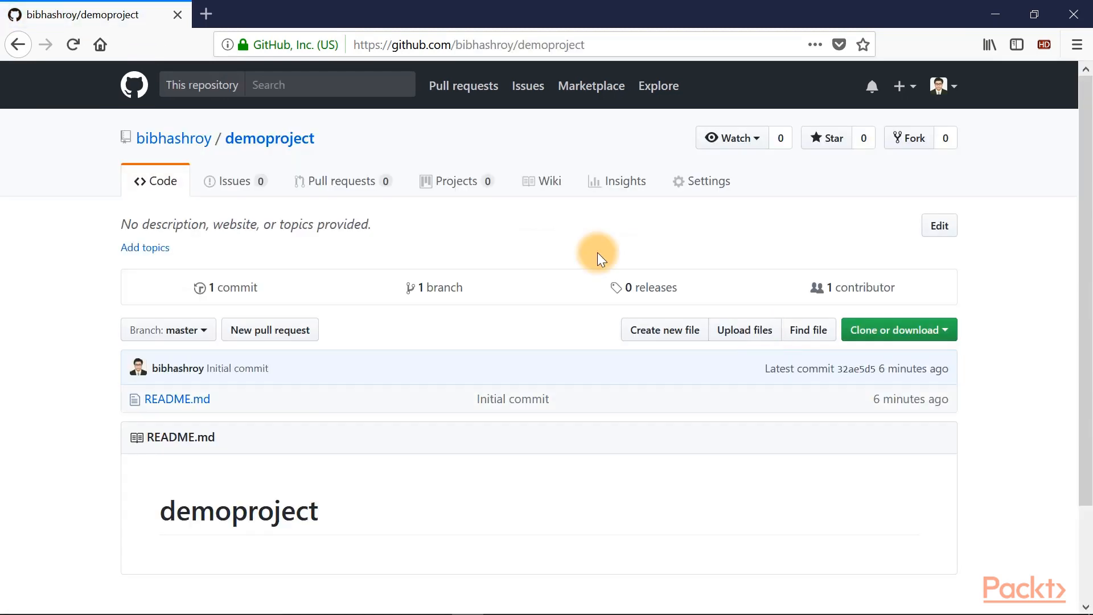
Highlight the github.com, owner and demoproject parts of the repository URL in the address bar
left_click(453, 44)
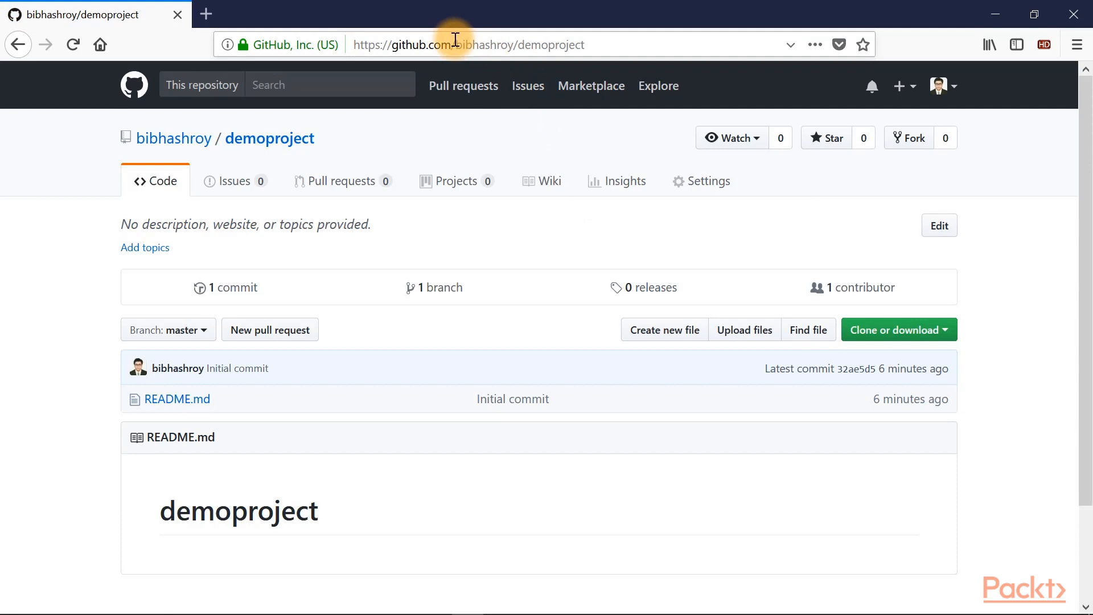
double_click(401, 45)
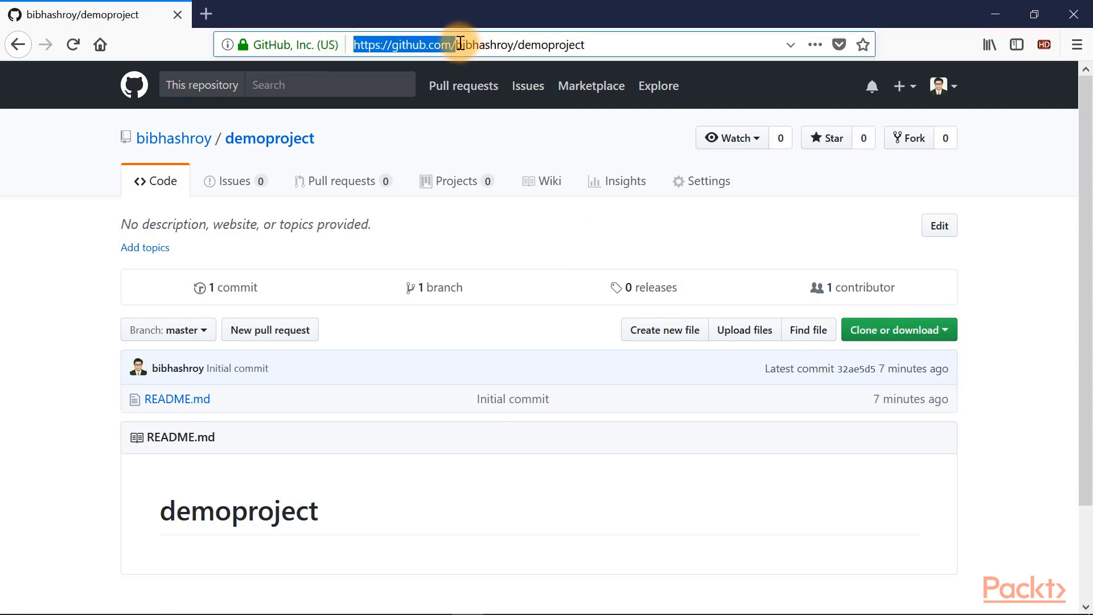
double_click(483, 45)
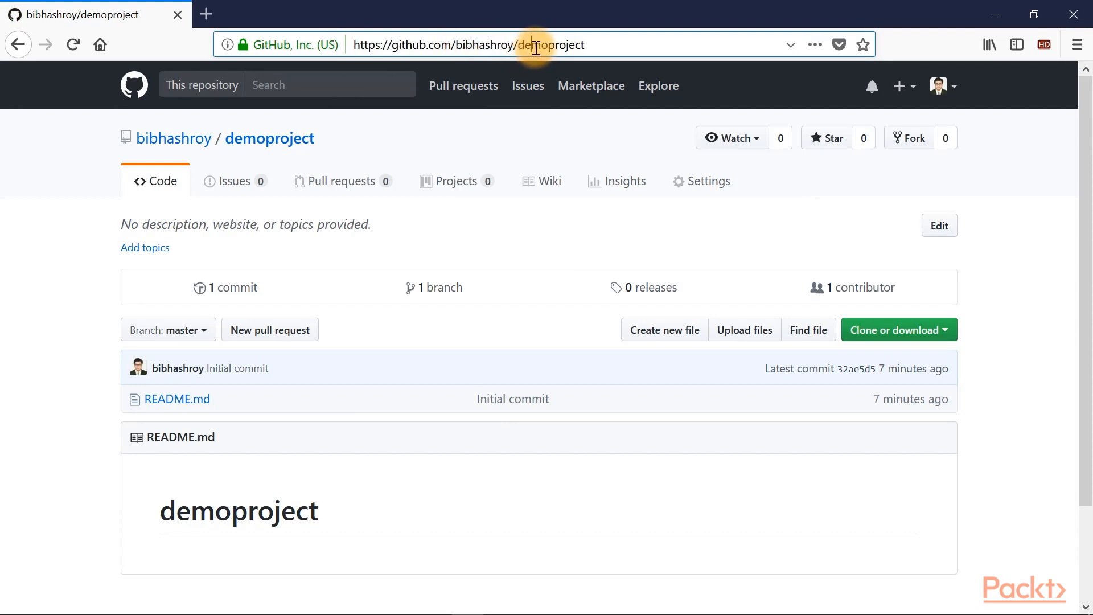
double_click(548, 44)
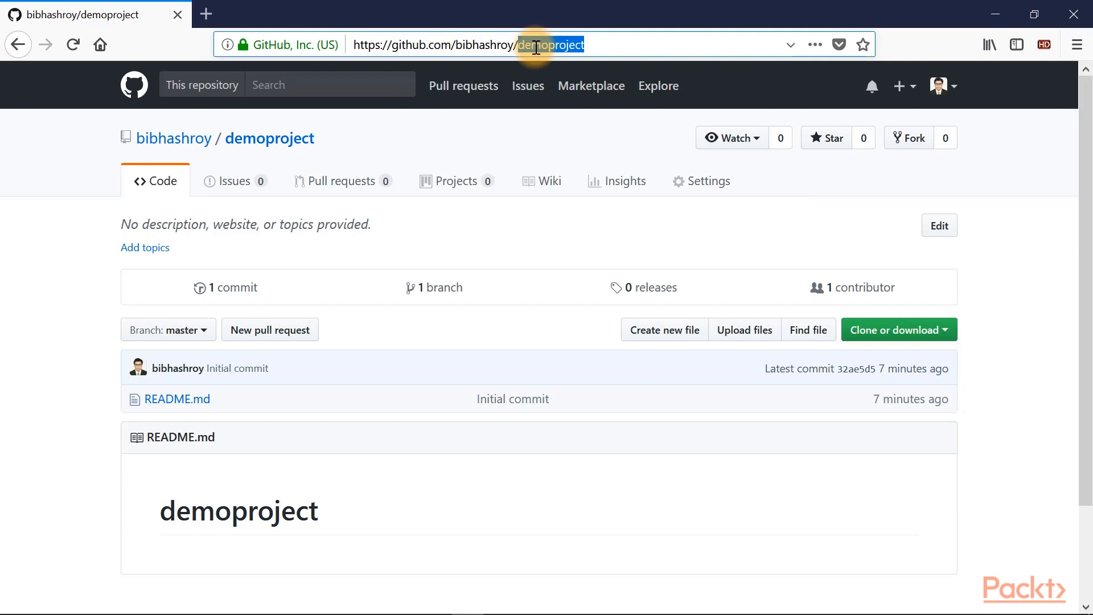
View demoproject's commit history with its Initial commit, then bring up the account menu to sign out
left_click(232, 287)
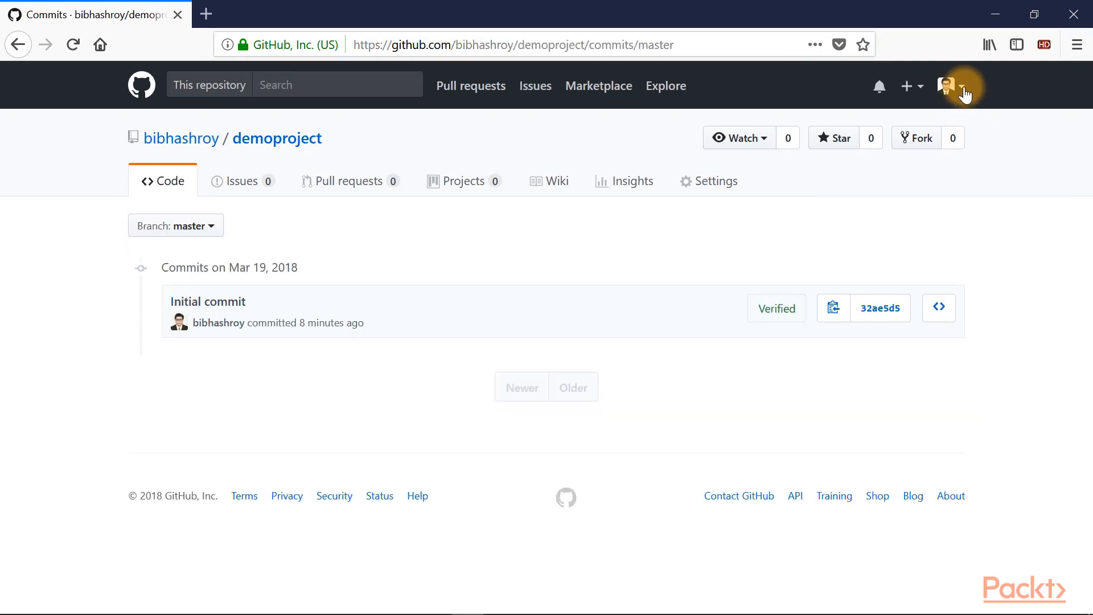
left_click(950, 85)
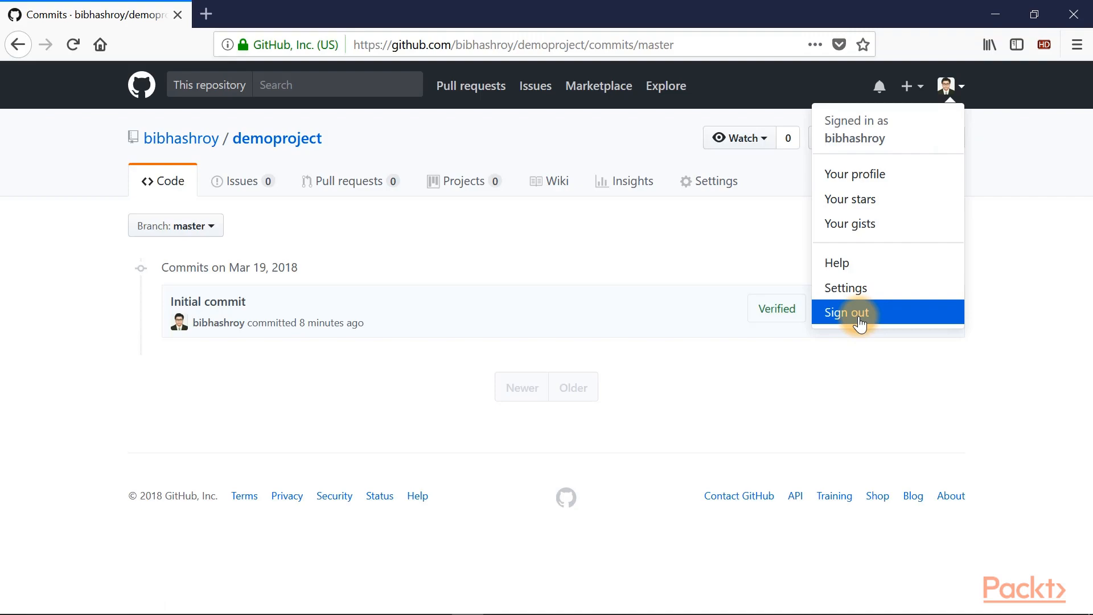